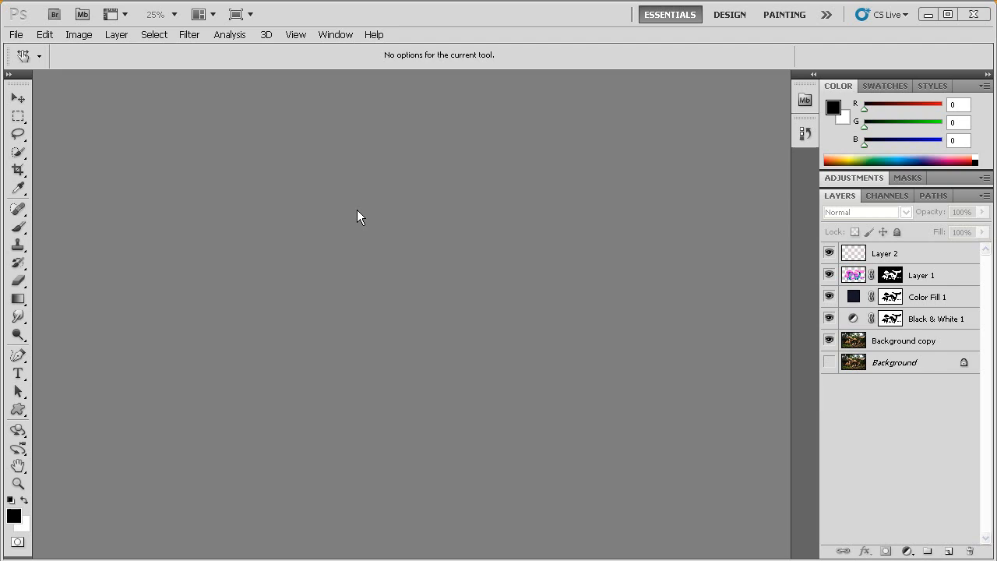
{"action": "mouse_move", "coordinate": [488, 349]}
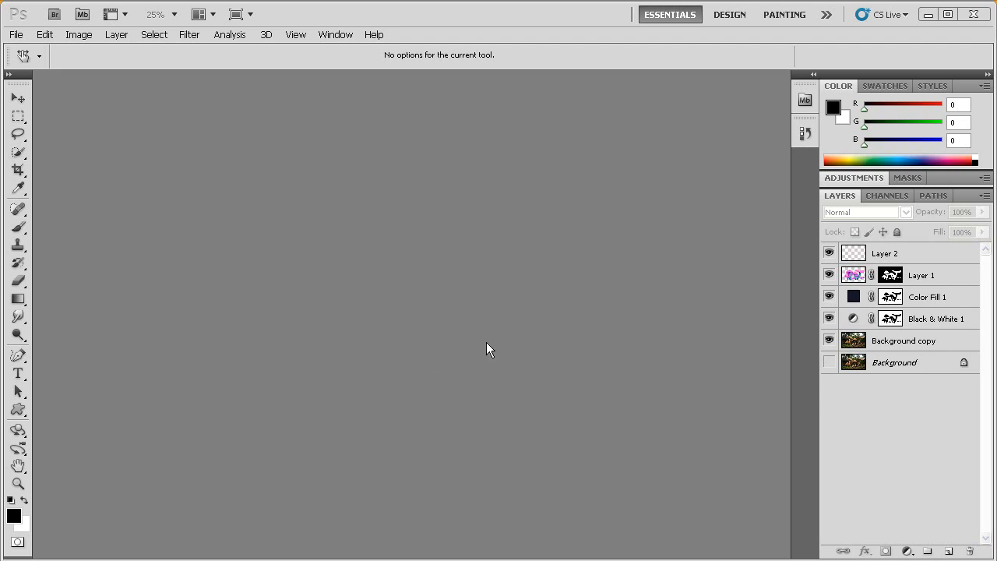
{"action": "mouse_move", "coordinate": [437, 342]}
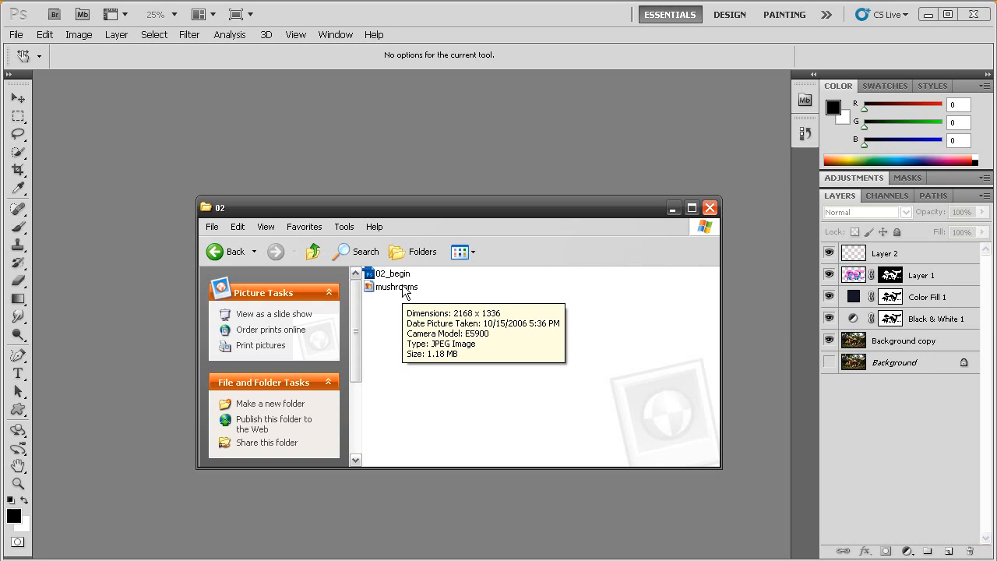
{"action": "mouse_move", "coordinate": [411, 278]}
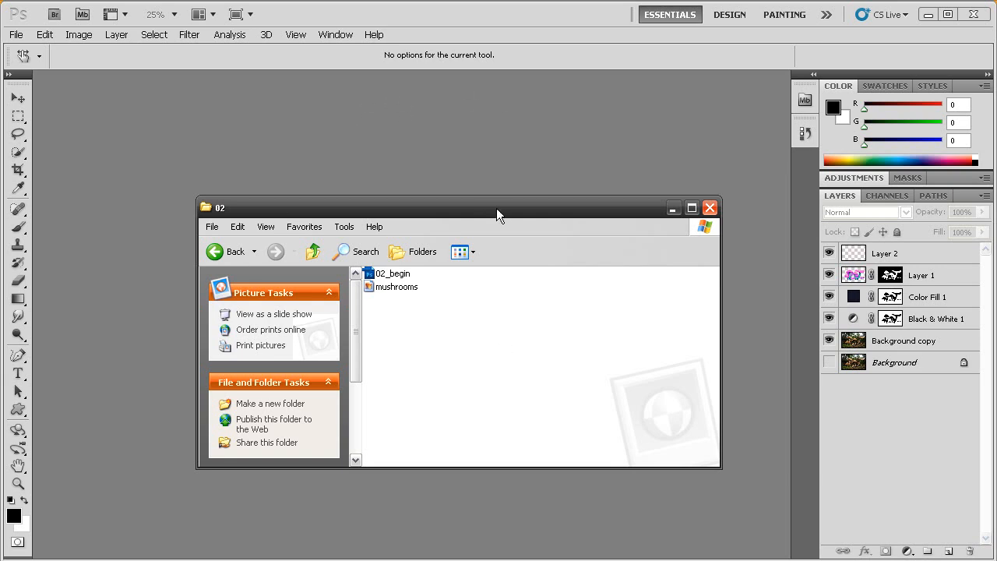
- Nudge the folder 02 Explorer window slightly to the left
{"action": "left_click_drag", "start_coordinate": [498, 207], "coordinate": [460, 211]}
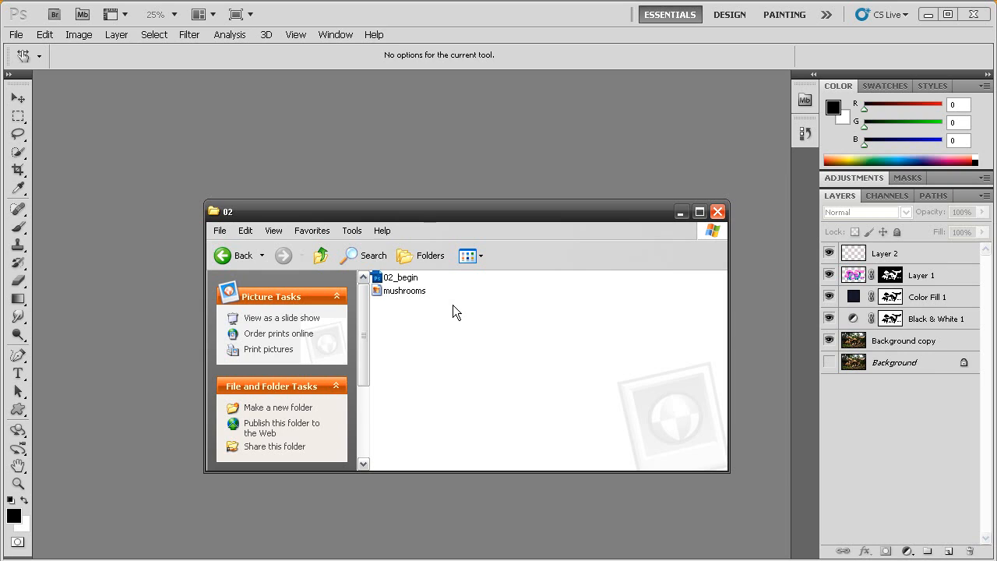
{"action": "mouse_move", "coordinate": [399, 286]}
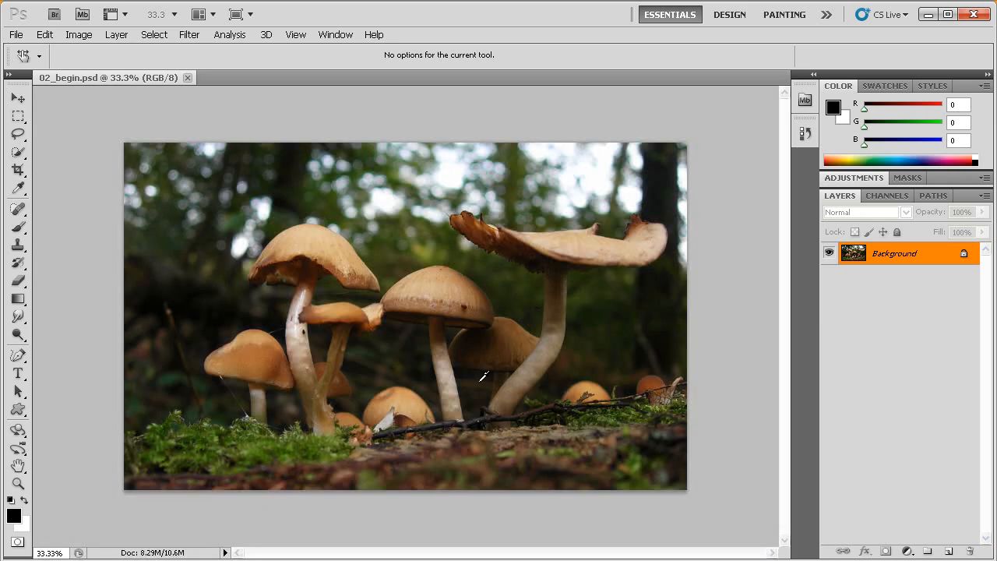
{"action": "mouse_move", "coordinate": [461, 159]}
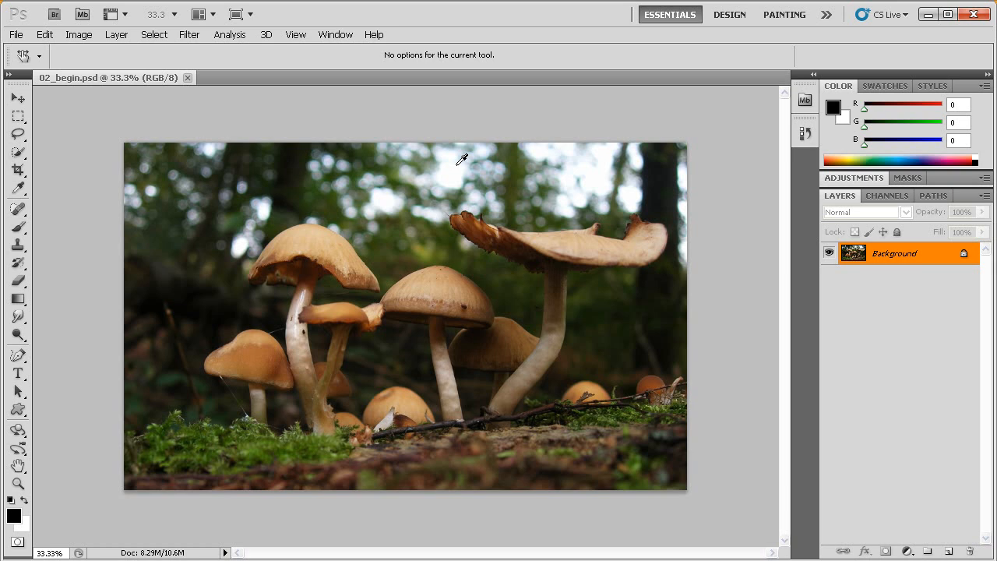
{"action": "mouse_move", "coordinate": [700, 216]}
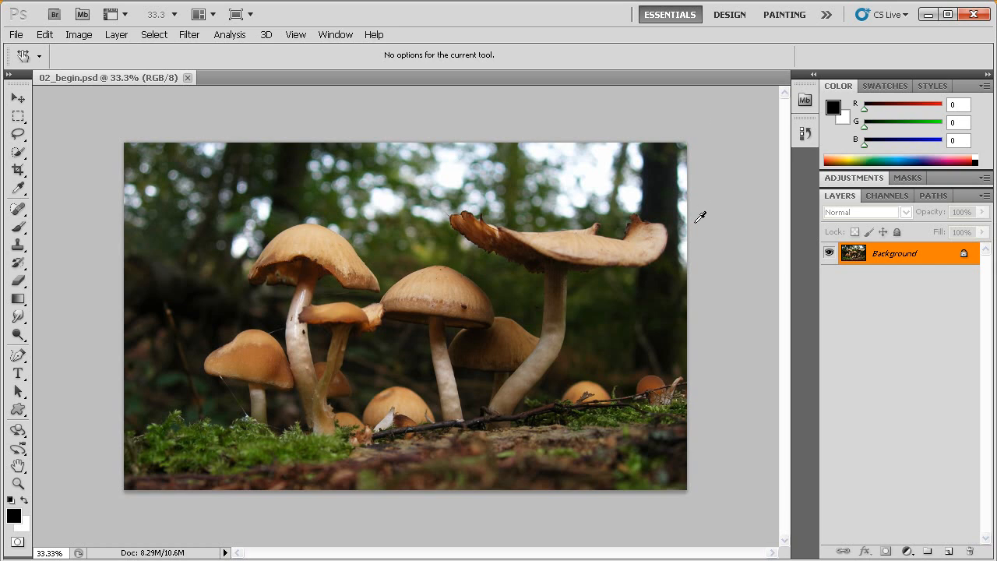
{"action": "mouse_move", "coordinate": [271, 354]}
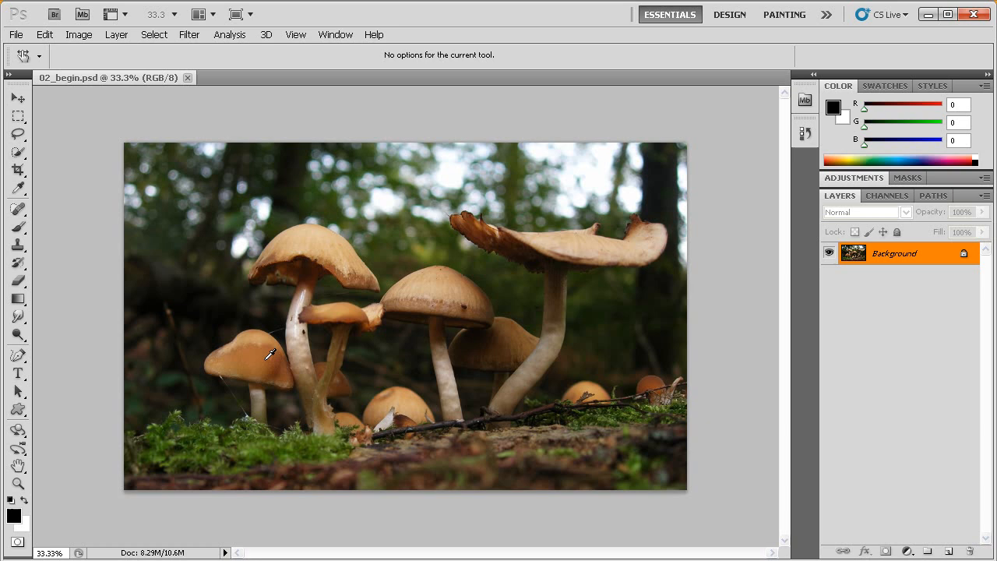
- Select the Move tool in the toolbox
{"action": "left_click", "coordinate": [11, 97]}
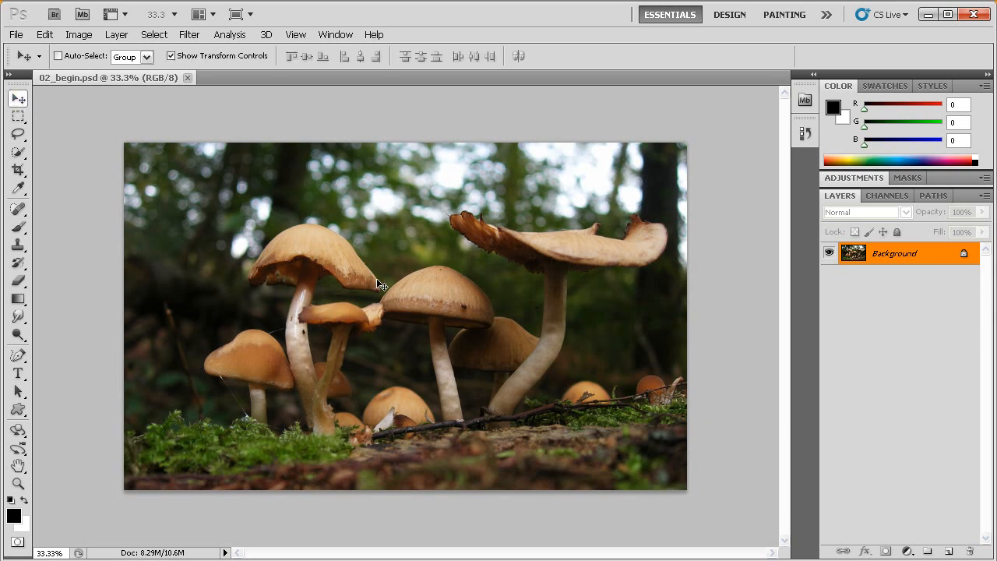
{"action": "mouse_move", "coordinate": [356, 269]}
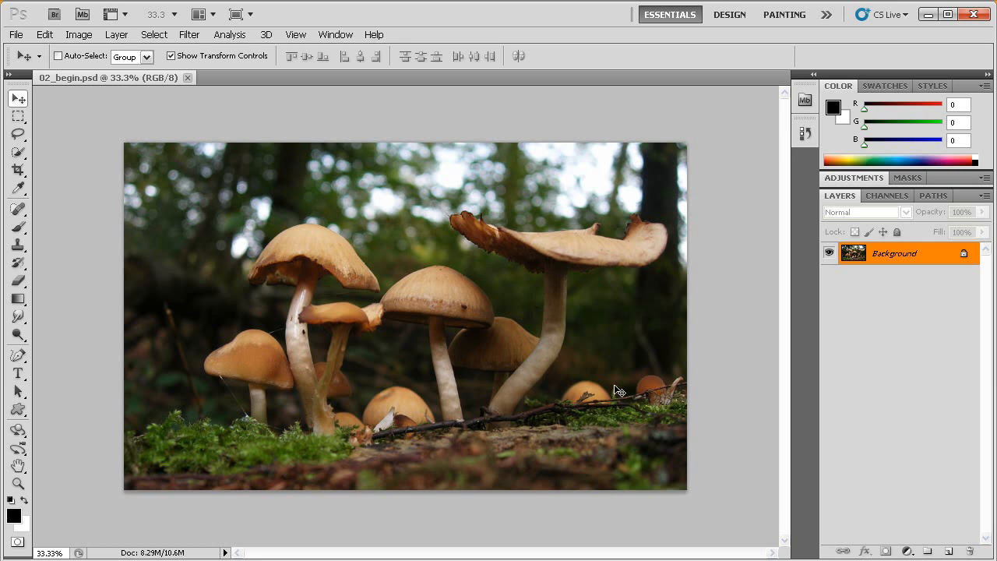
{"action": "mouse_move", "coordinate": [617, 385]}
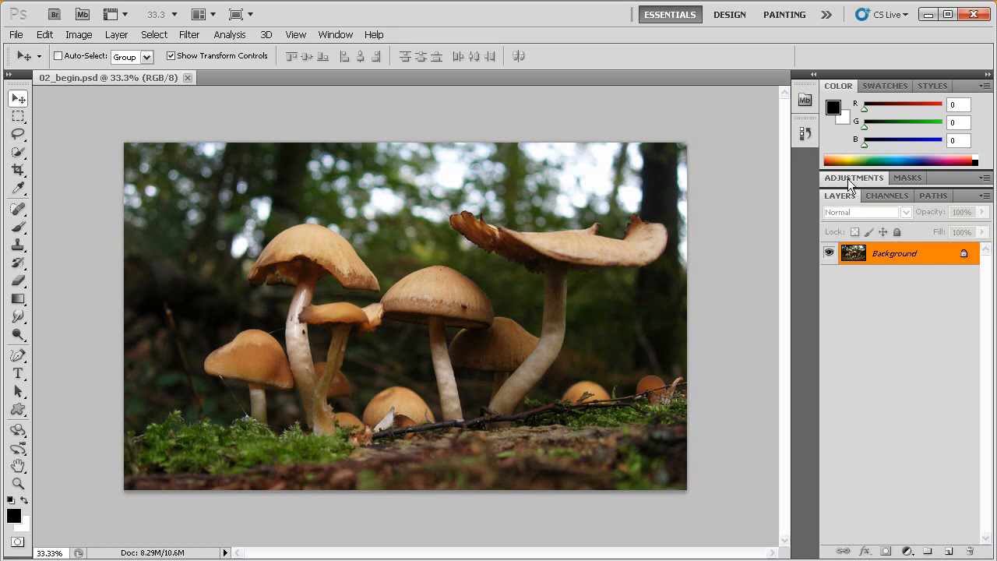
{"action": "left_click", "coordinate": [853, 178]}
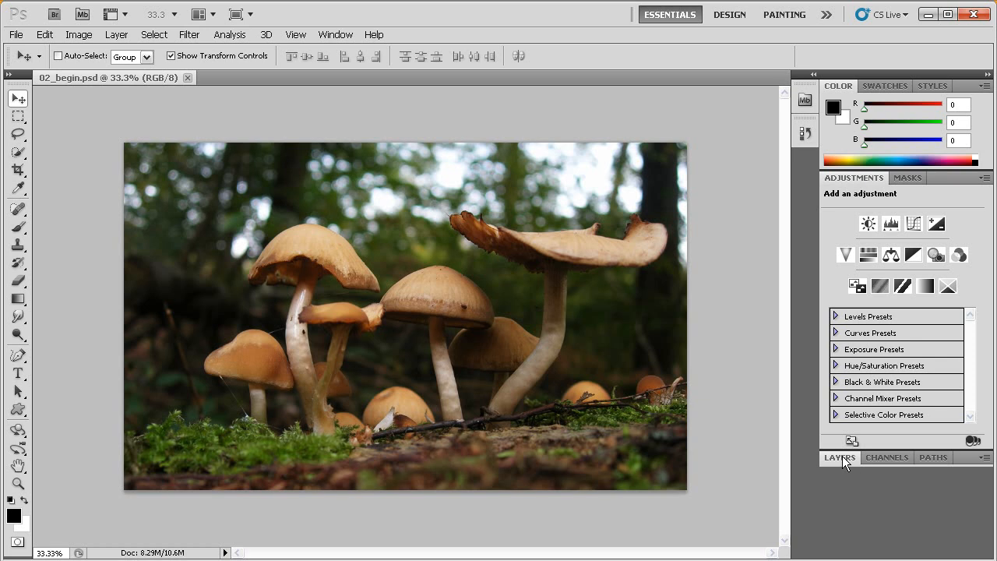
{"action": "left_click", "coordinate": [840, 457]}
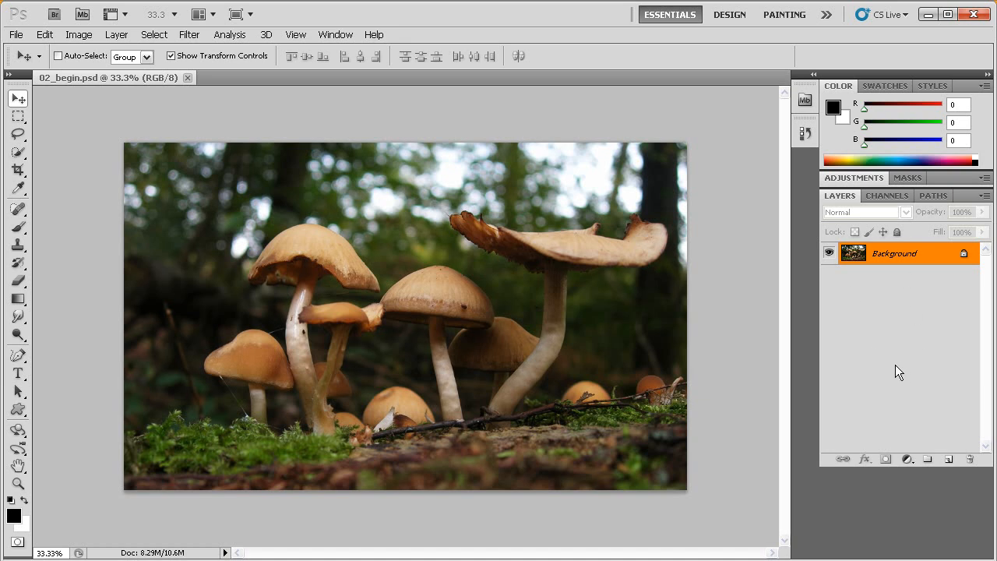
{"action": "mouse_move", "coordinate": [748, 339]}
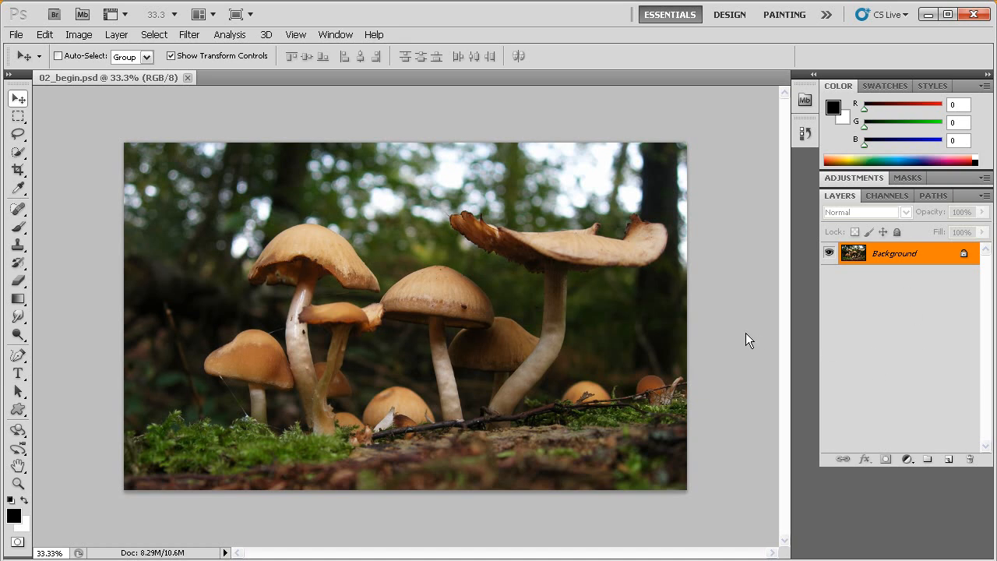
{"action": "left_click", "coordinate": [335, 35]}
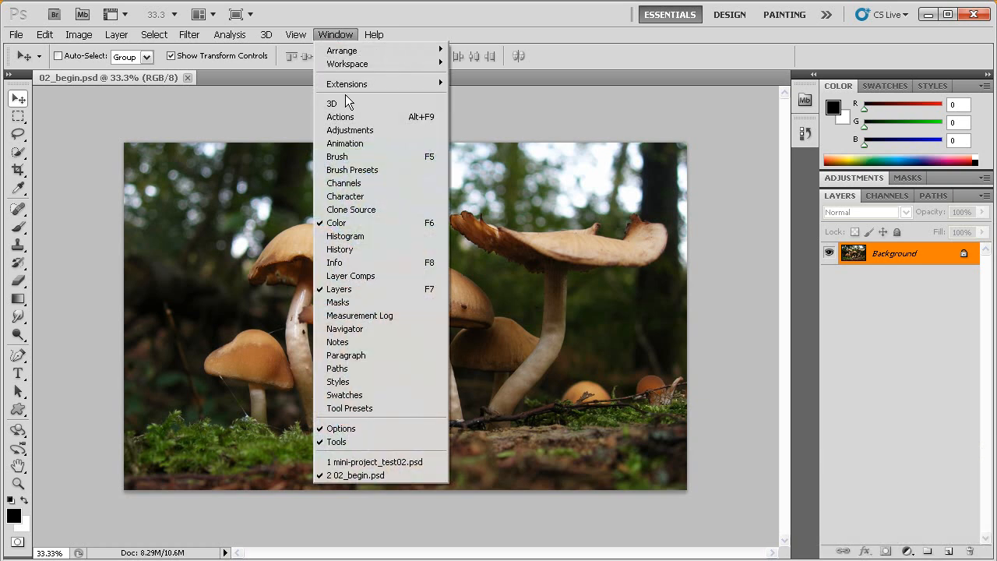
{"action": "mouse_move", "coordinate": [377, 289]}
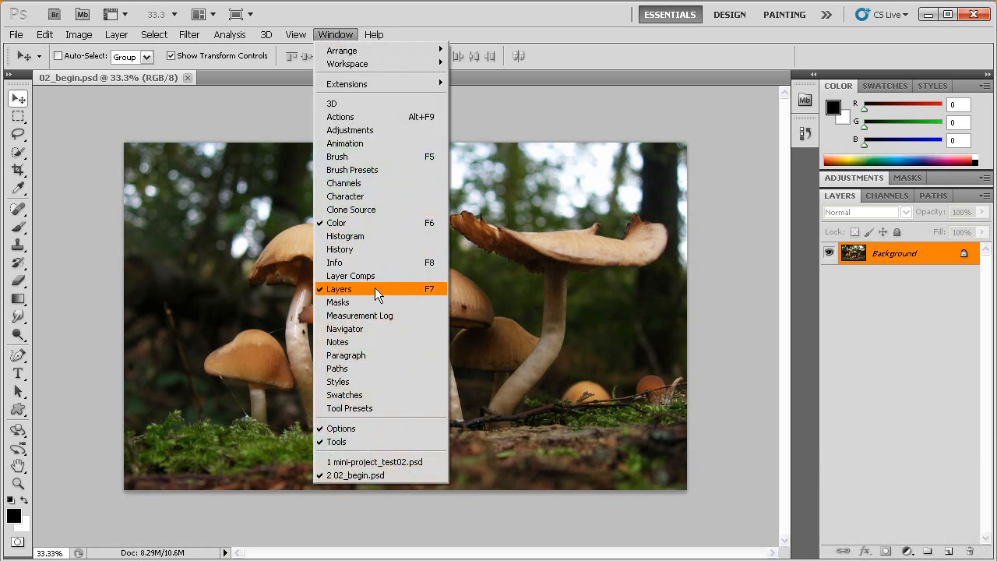
{"action": "mouse_move", "coordinate": [441, 294]}
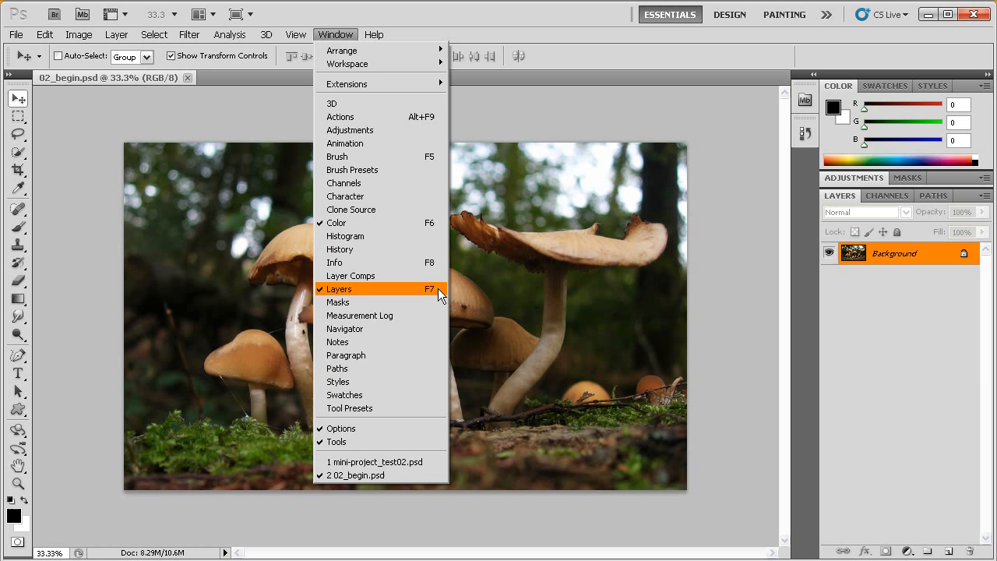
{"action": "mouse_move", "coordinate": [439, 298]}
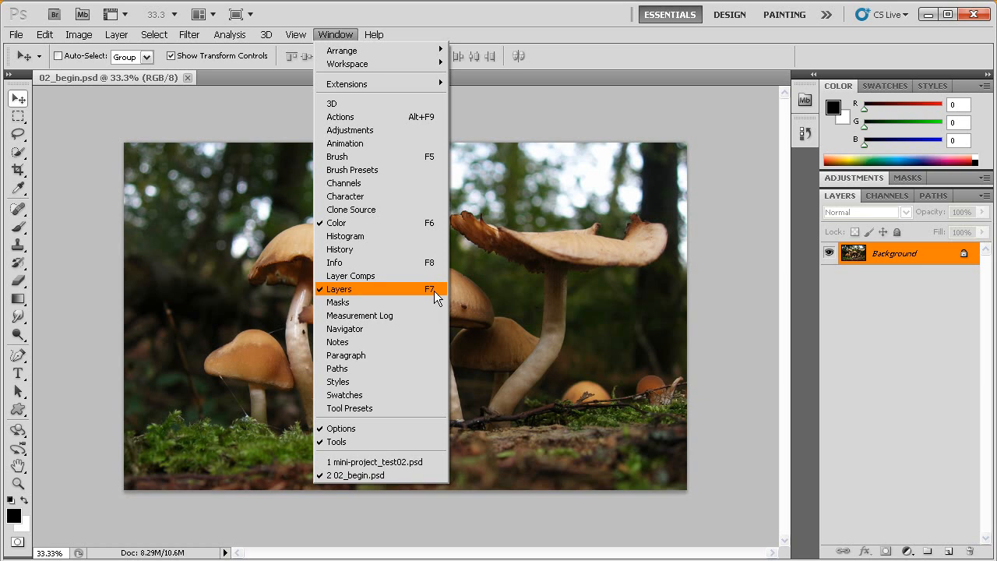
{"action": "mouse_move", "coordinate": [440, 40]}
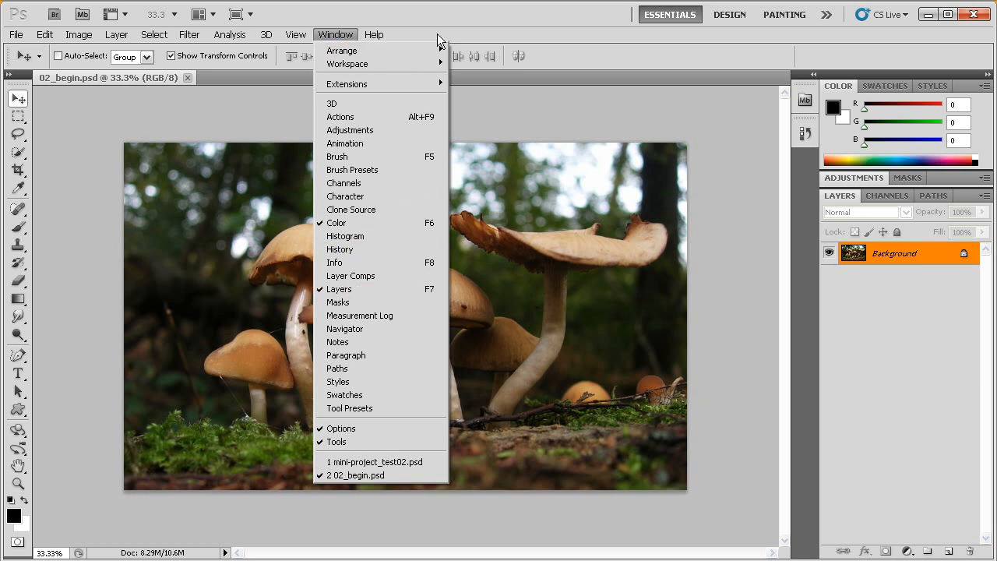
{"action": "left_click", "coordinate": [506, 260]}
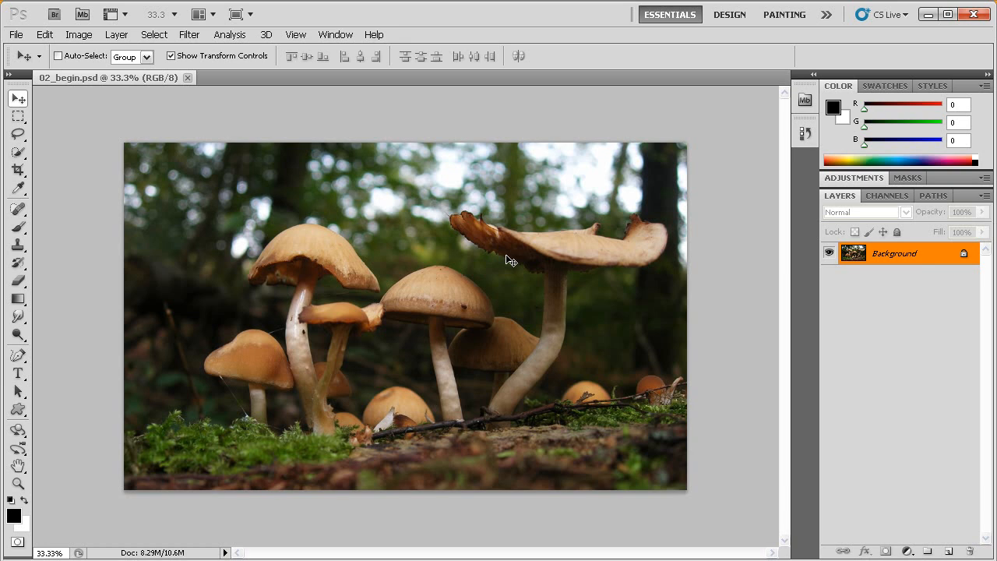
{"action": "mouse_move", "coordinate": [436, 270]}
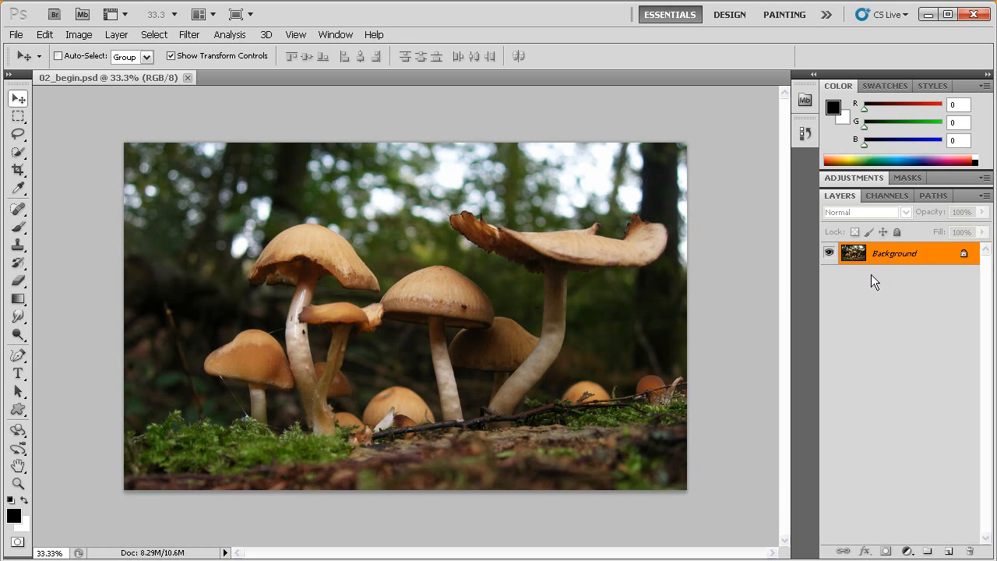
{"action": "mouse_move", "coordinate": [726, 316]}
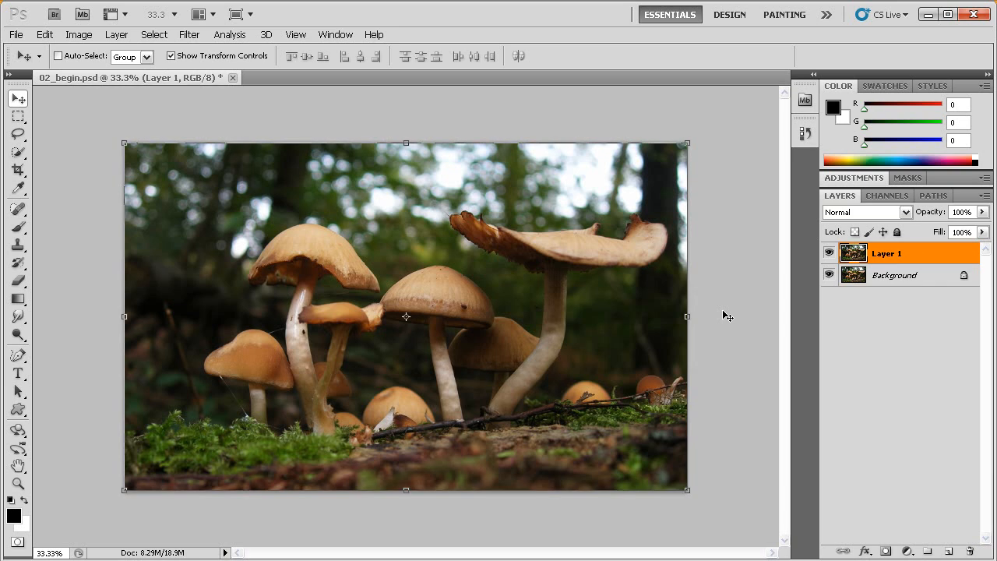
{"action": "mouse_move", "coordinate": [879, 275]}
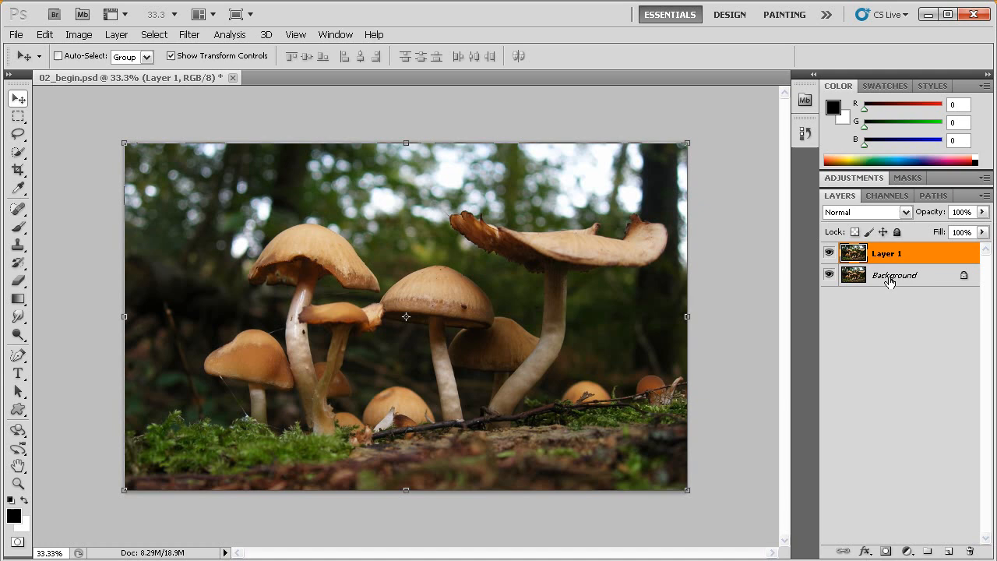
{"action": "mouse_move", "coordinate": [861, 302]}
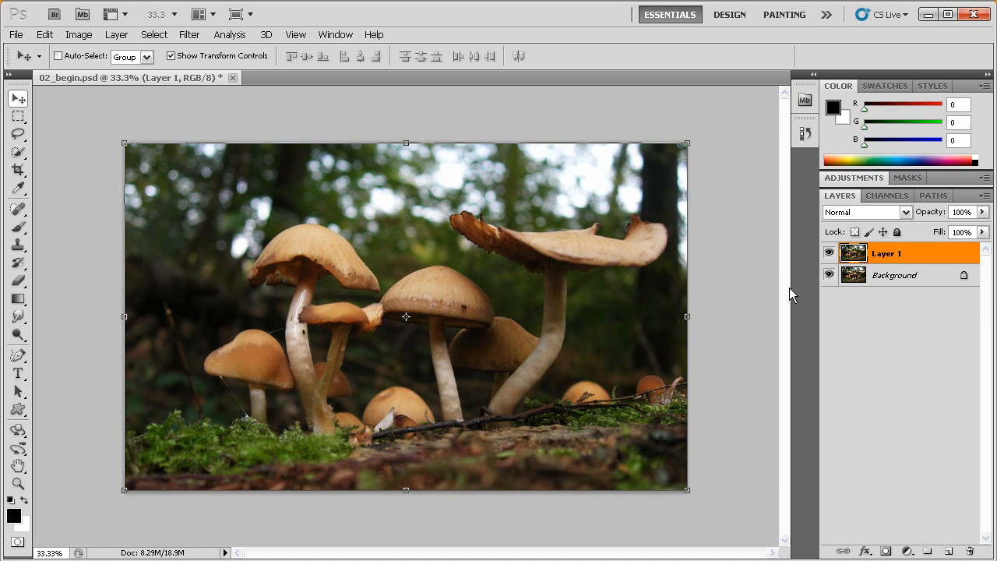
{"action": "mouse_move", "coordinate": [858, 298]}
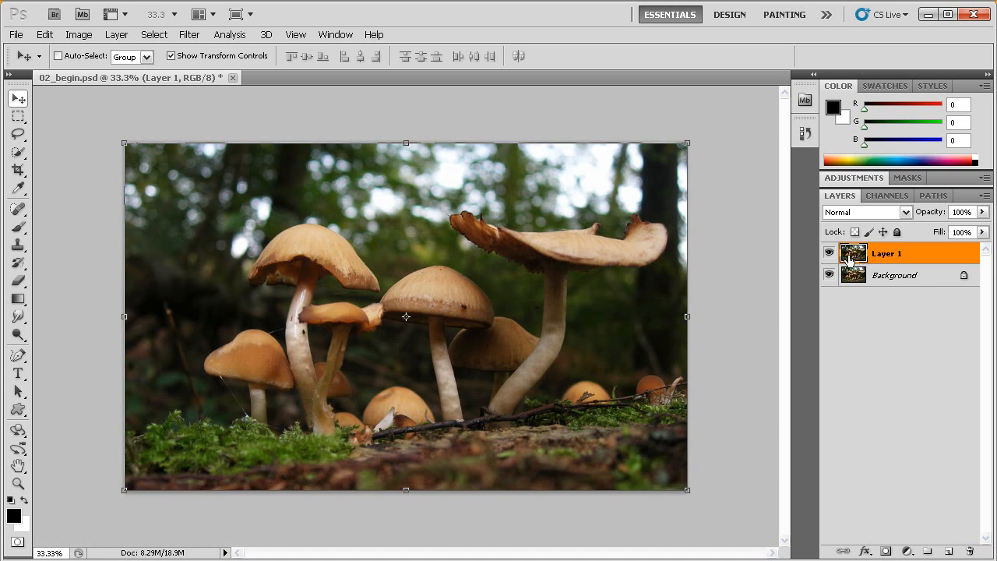
{"action": "mouse_move", "coordinate": [828, 276]}
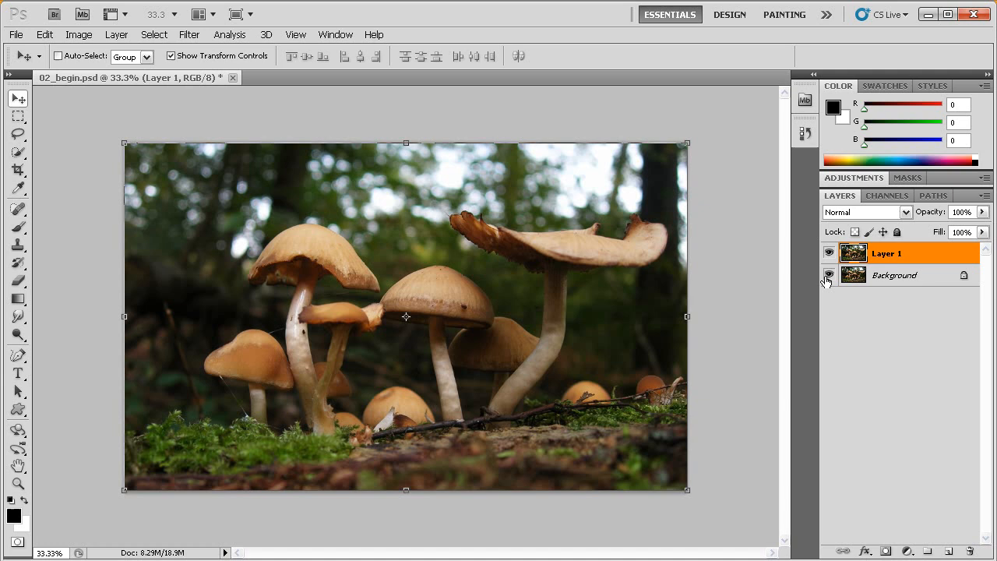
- Create empty Layer 2 above Layer 1 with the New Layer button
{"action": "left_click", "coordinate": [829, 275]}
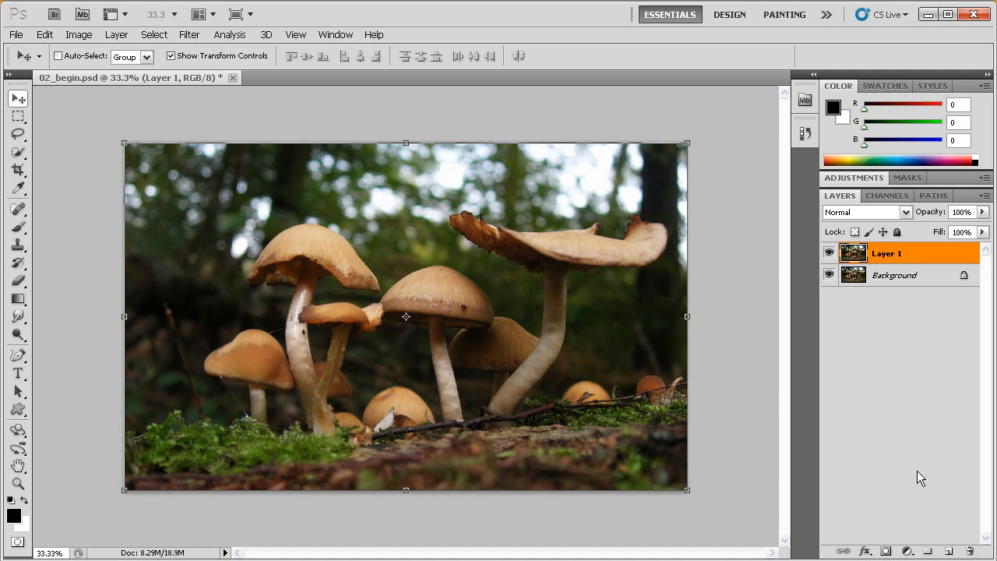
{"action": "mouse_move", "coordinate": [951, 548]}
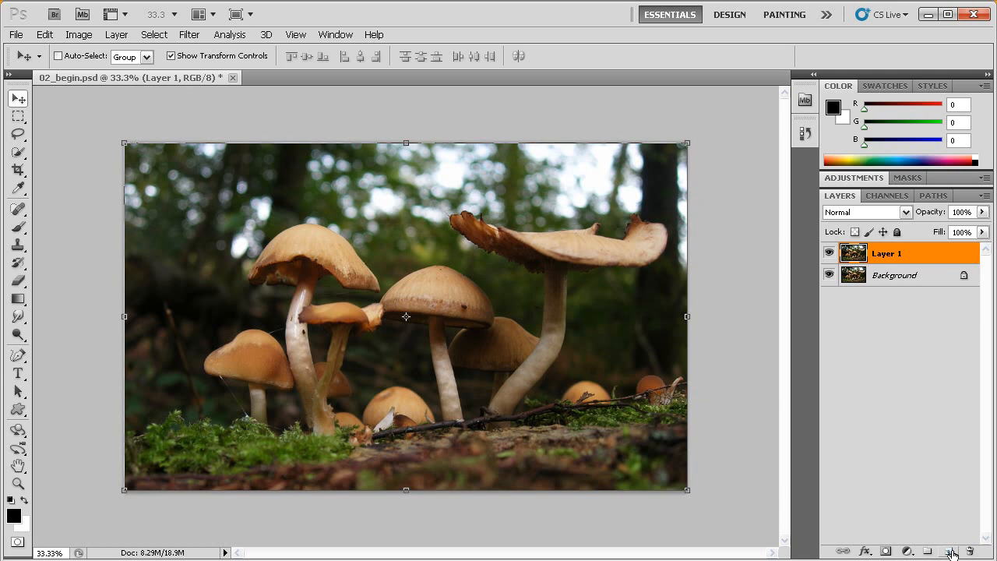
{"action": "mouse_move", "coordinate": [948, 547]}
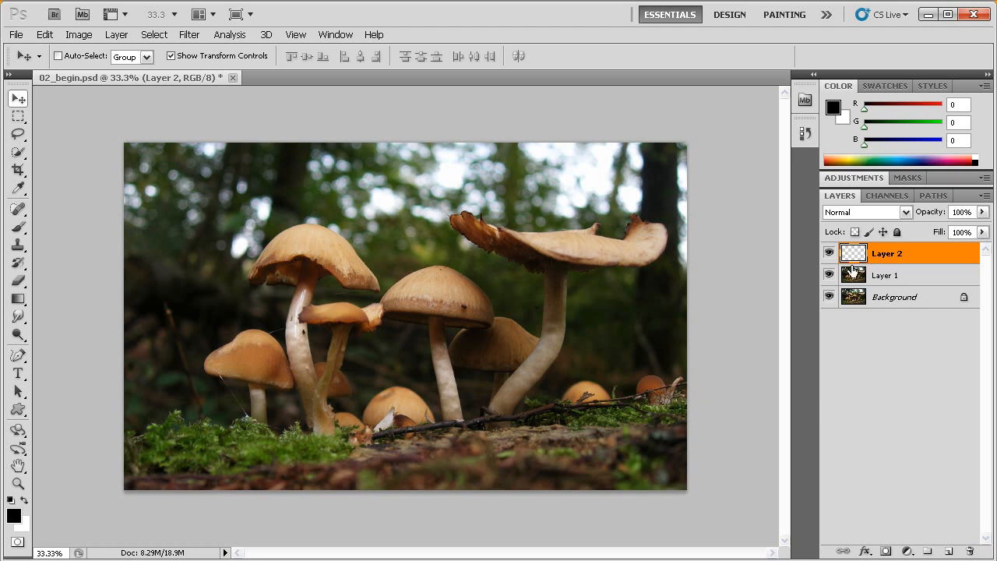
{"action": "mouse_move", "coordinate": [878, 389]}
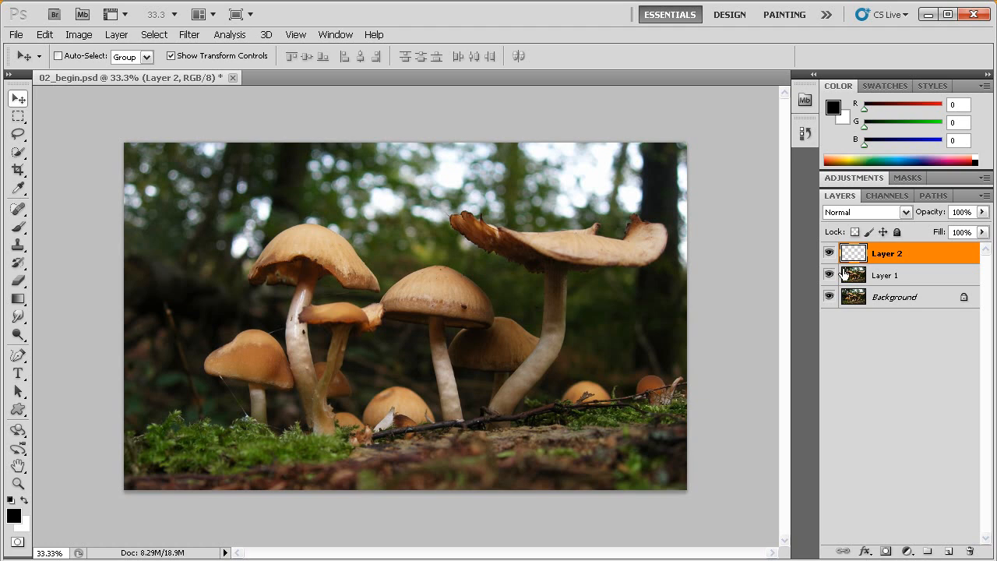
{"action": "mouse_move", "coordinate": [846, 249]}
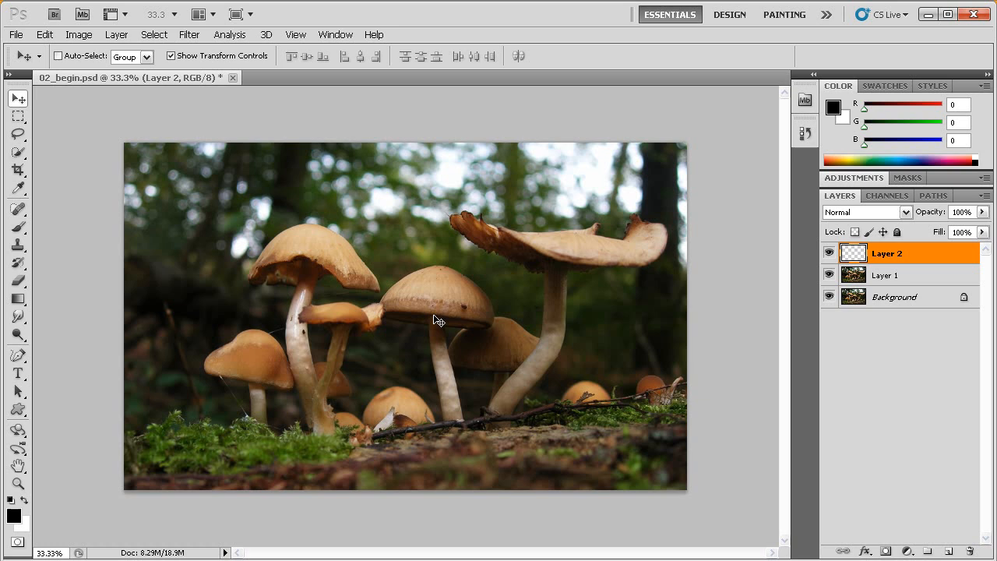
{"action": "mouse_move", "coordinate": [154, 34]}
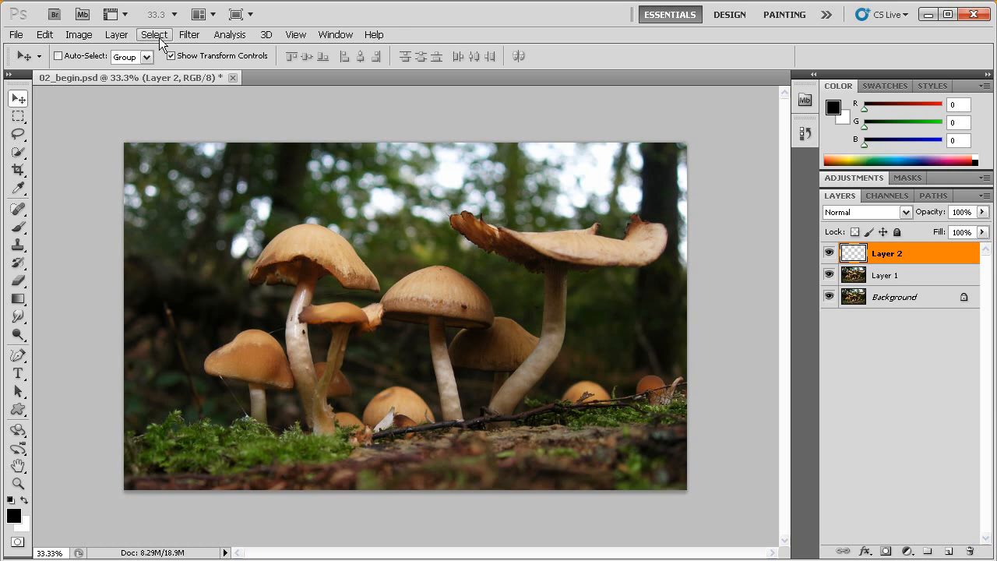
- Load the saved 'mushrooms' channel as a selection via Select > Load Selection
{"action": "left_click", "coordinate": [154, 34]}
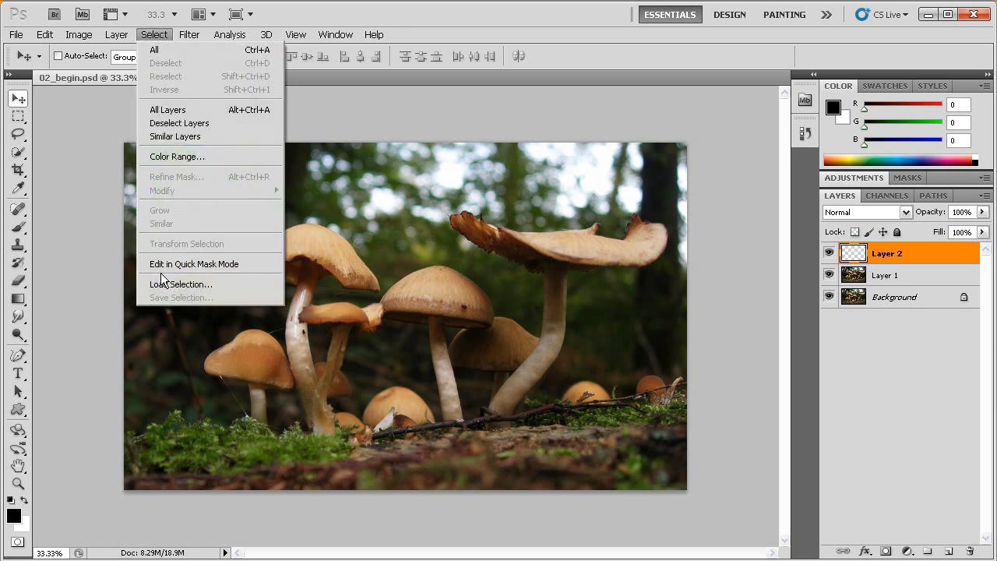
{"action": "mouse_move", "coordinate": [180, 284]}
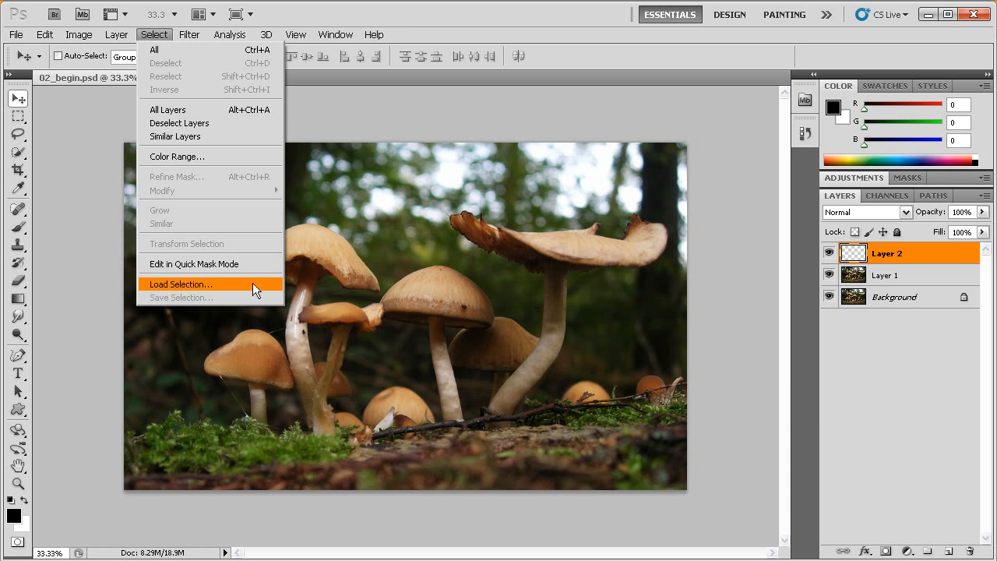
{"action": "left_click", "coordinate": [180, 283]}
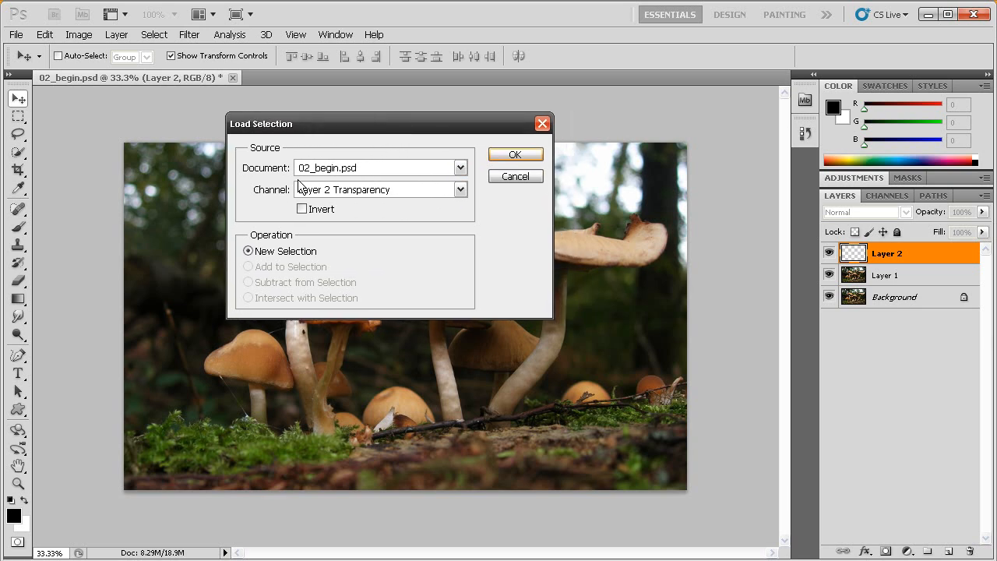
{"action": "mouse_move", "coordinate": [278, 208]}
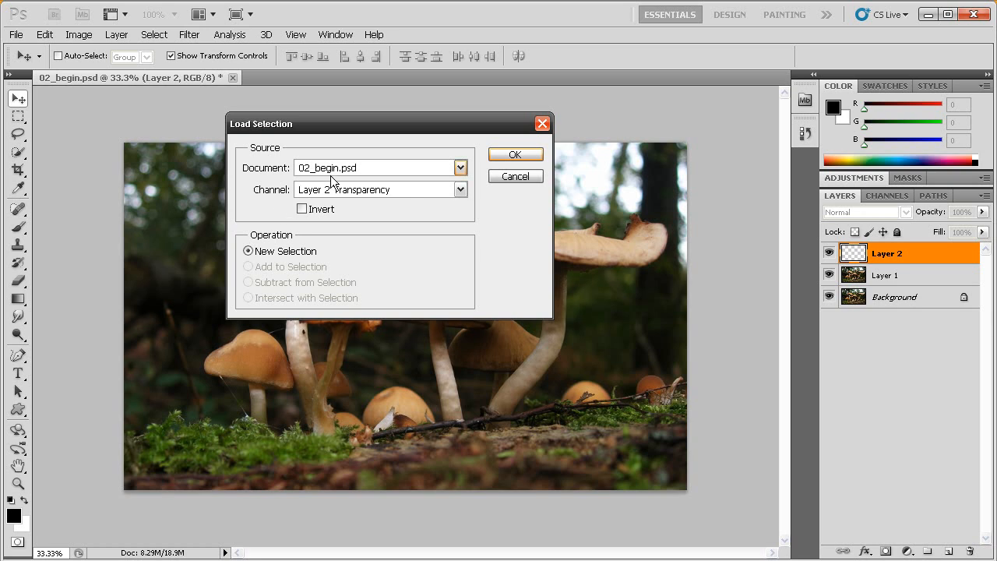
{"action": "mouse_move", "coordinate": [84, 99]}
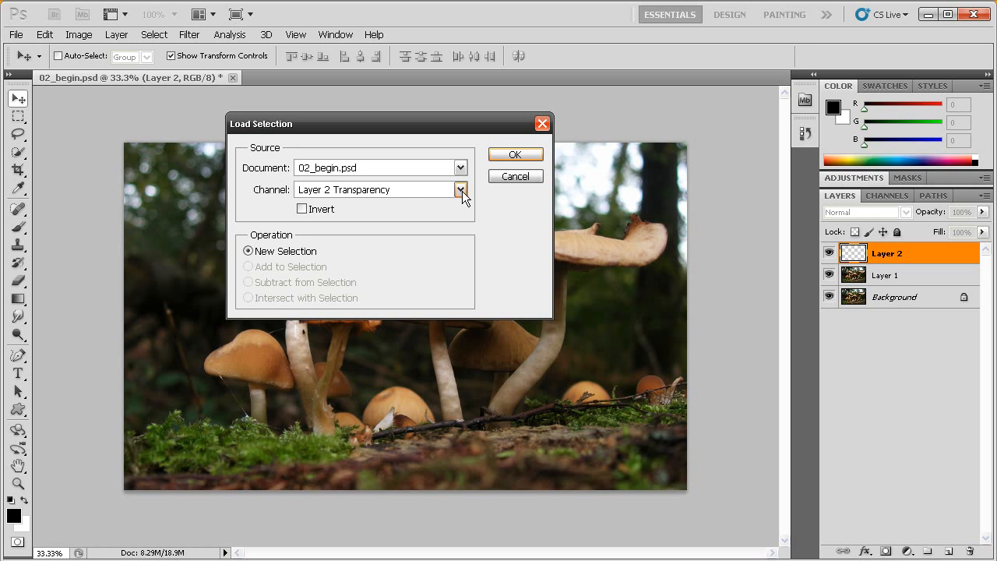
{"action": "left_click", "coordinate": [460, 190]}
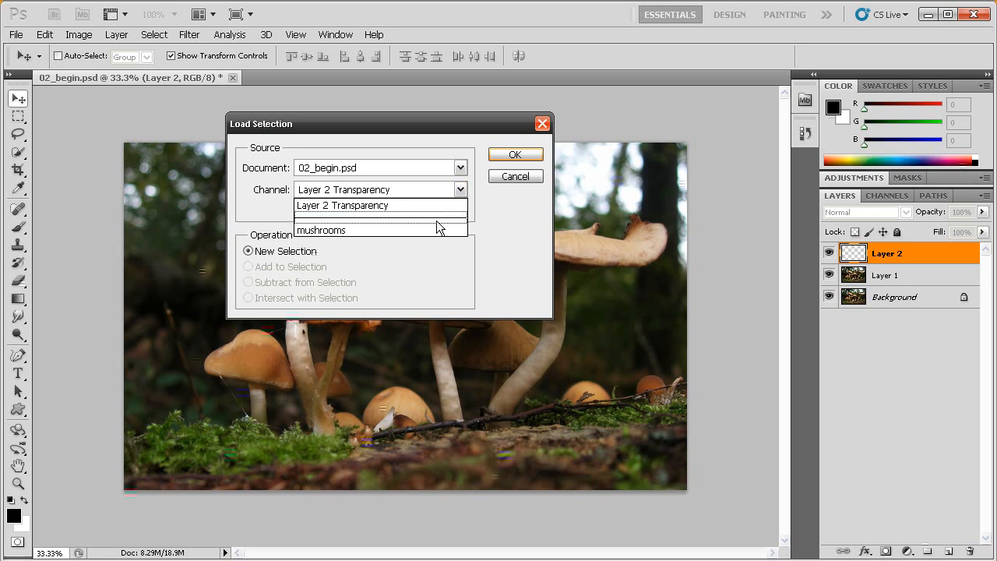
{"action": "left_click", "coordinate": [321, 230]}
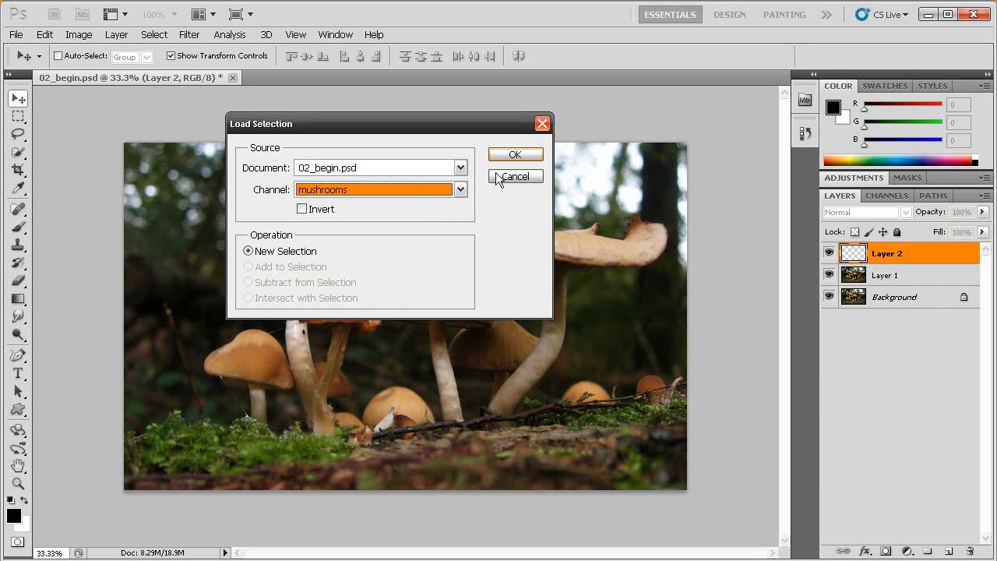
{"action": "left_click", "coordinate": [514, 153]}
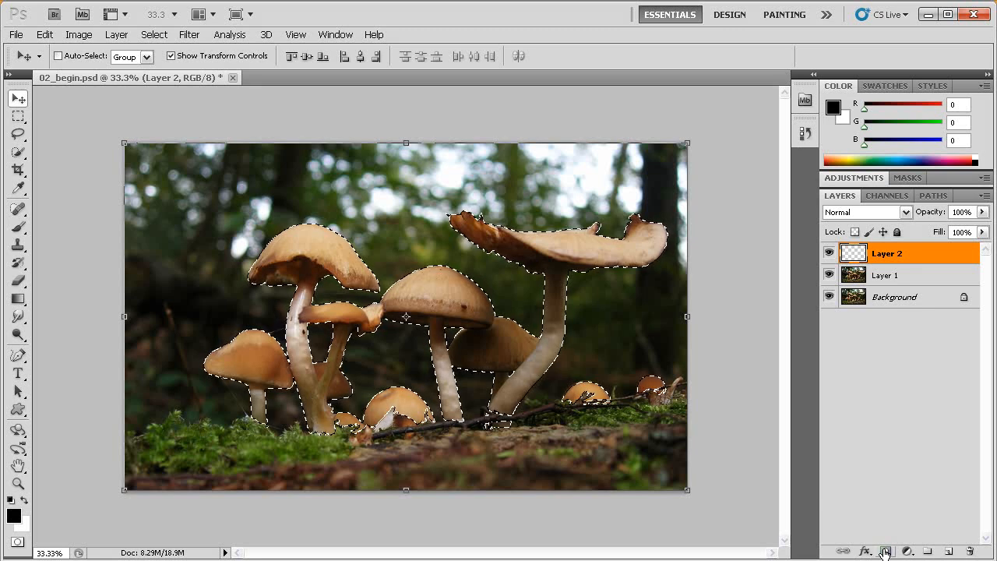
- Mask Layer 2 to the mushroom selection, then make Layer 1 active
{"action": "left_click", "coordinate": [883, 552]}
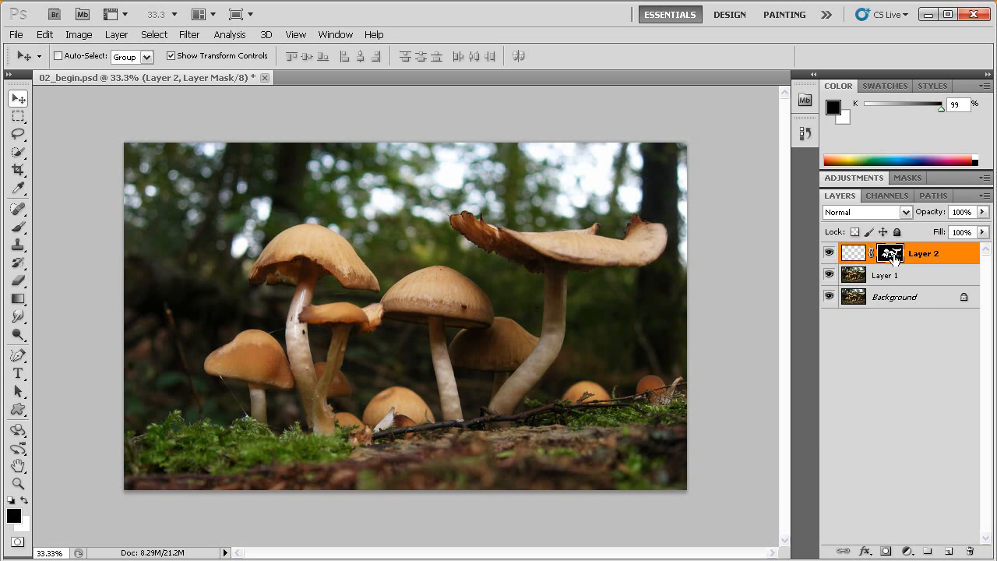
{"action": "mouse_move", "coordinate": [894, 275]}
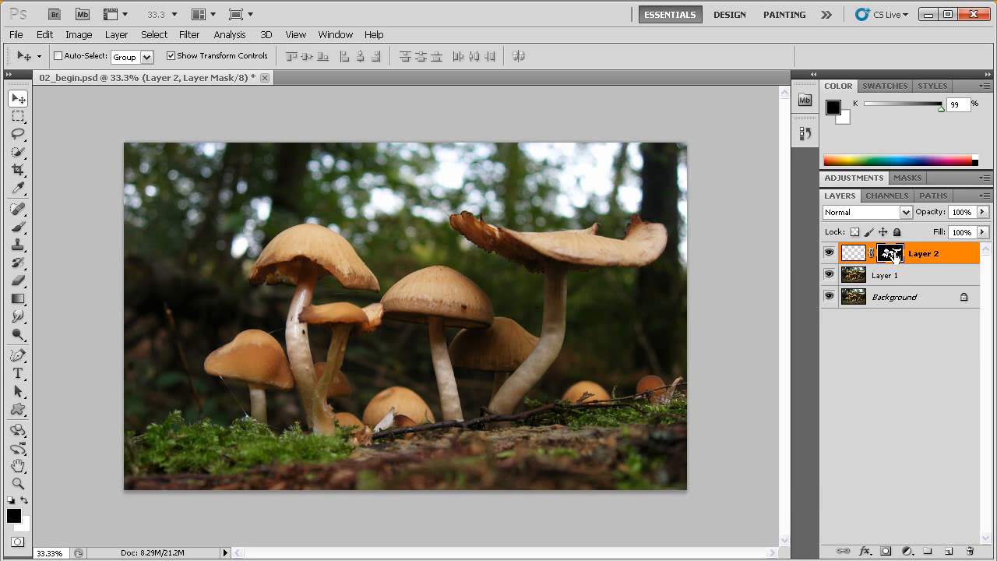
{"action": "mouse_move", "coordinate": [895, 259]}
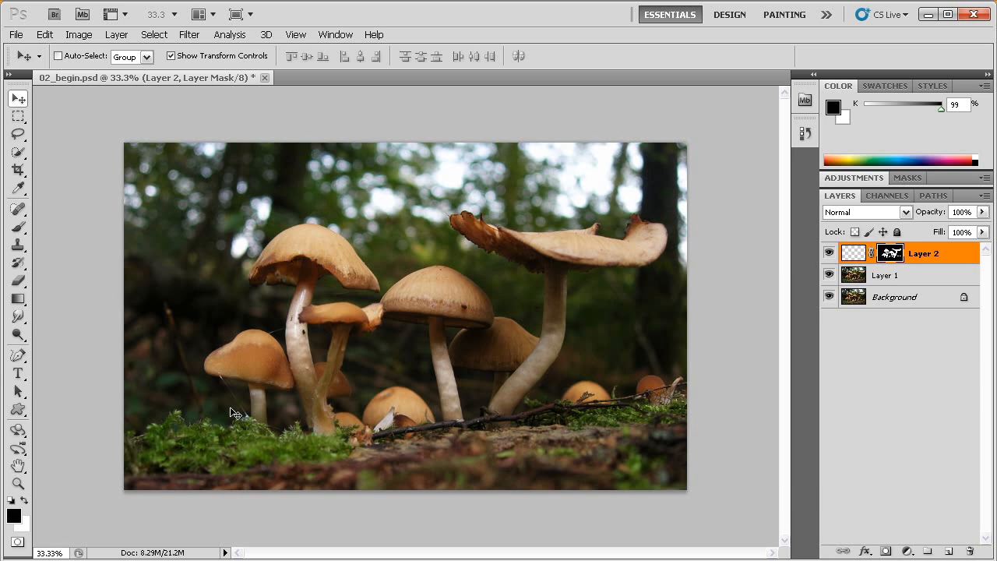
{"action": "mouse_move", "coordinate": [603, 411]}
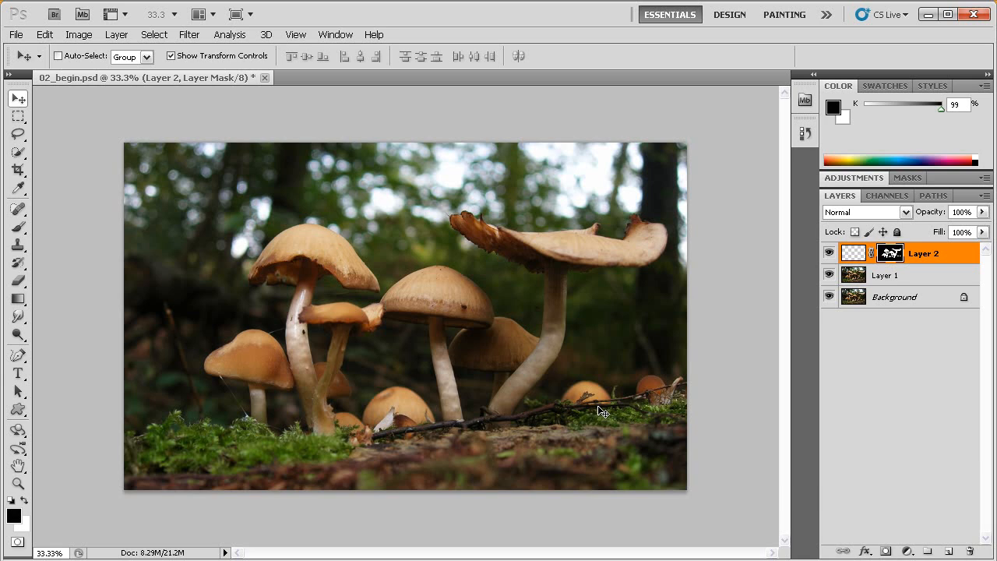
{"action": "mouse_move", "coordinate": [396, 428]}
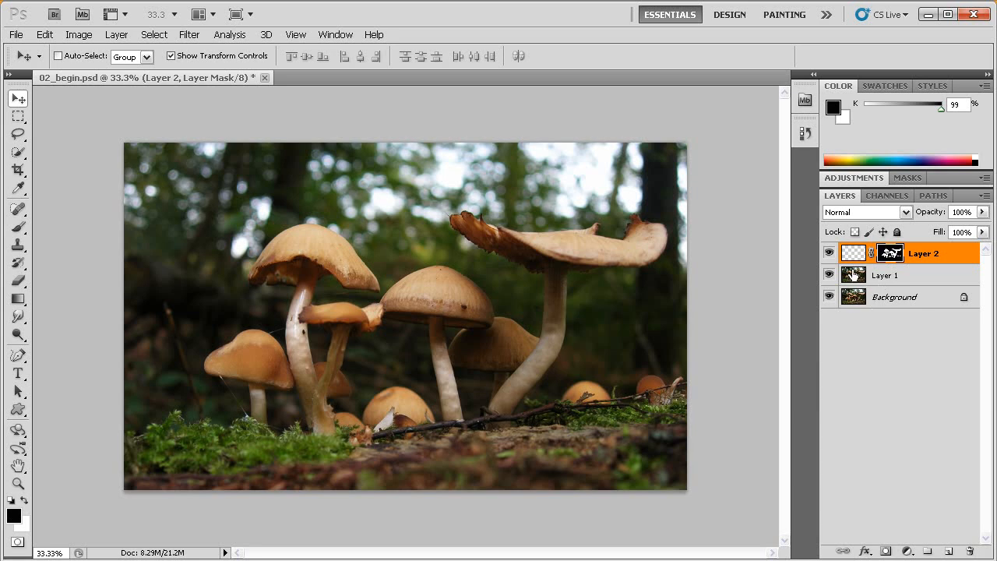
{"action": "left_click", "coordinate": [886, 274]}
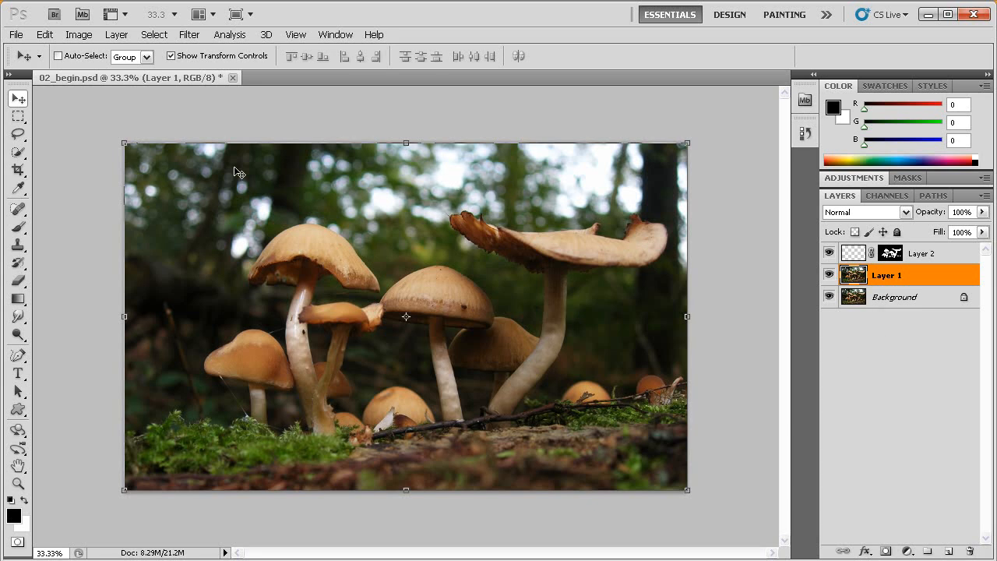
{"action": "mouse_move", "coordinate": [669, 316]}
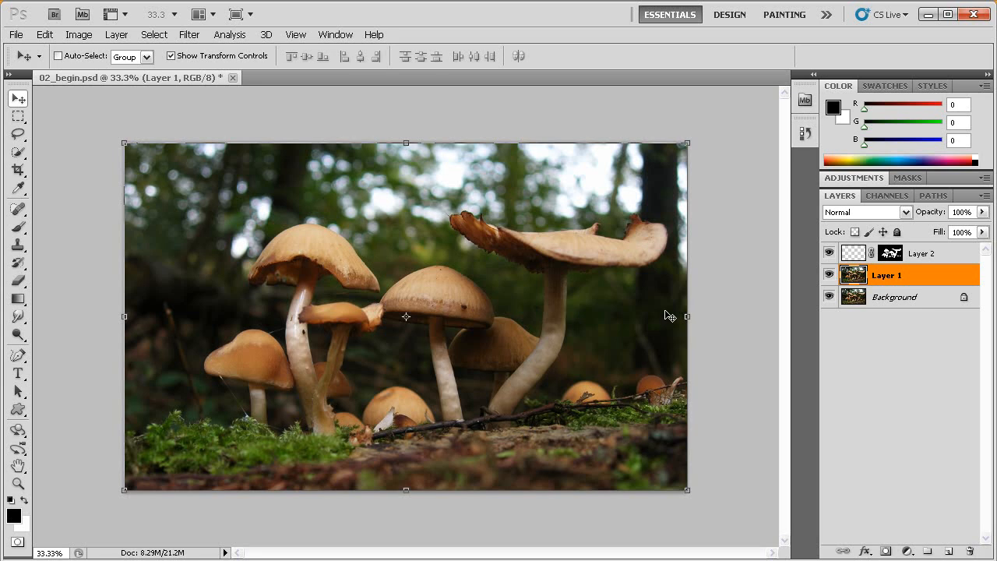
{"action": "mouse_move", "coordinate": [586, 427]}
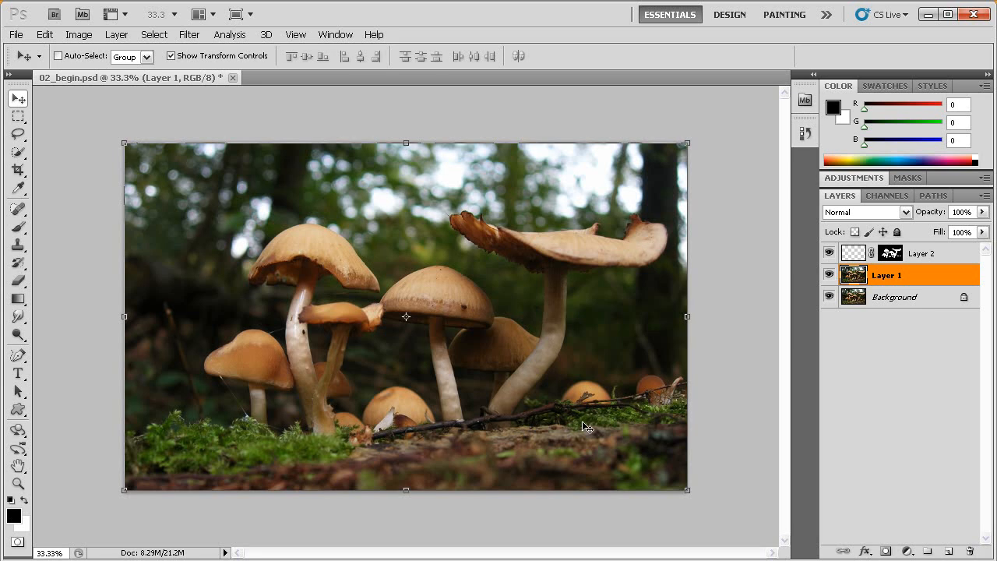
{"action": "mouse_move", "coordinate": [349, 374]}
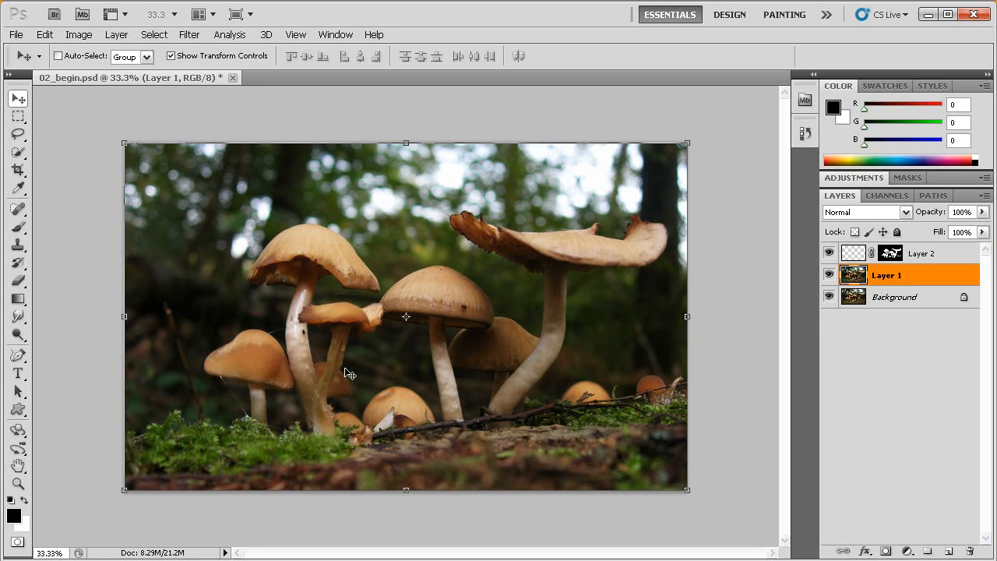
{"action": "mouse_move", "coordinate": [552, 433]}
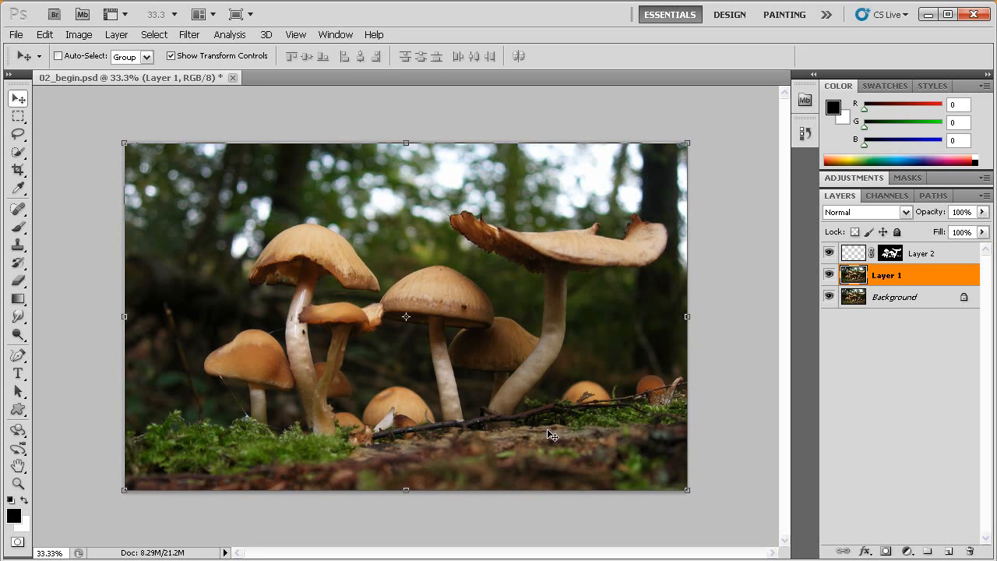
{"action": "mouse_move", "coordinate": [641, 417]}
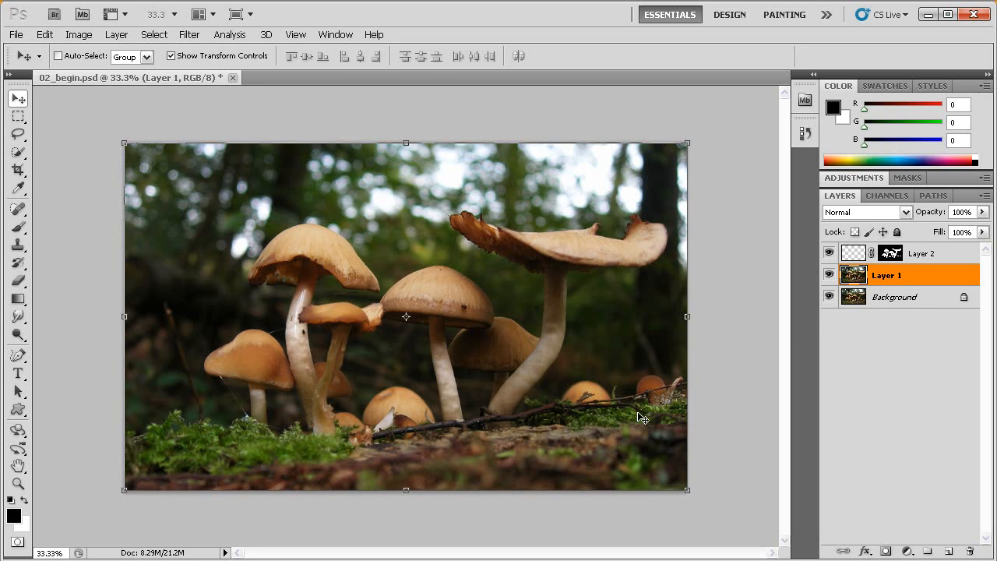
{"action": "mouse_move", "coordinate": [873, 366]}
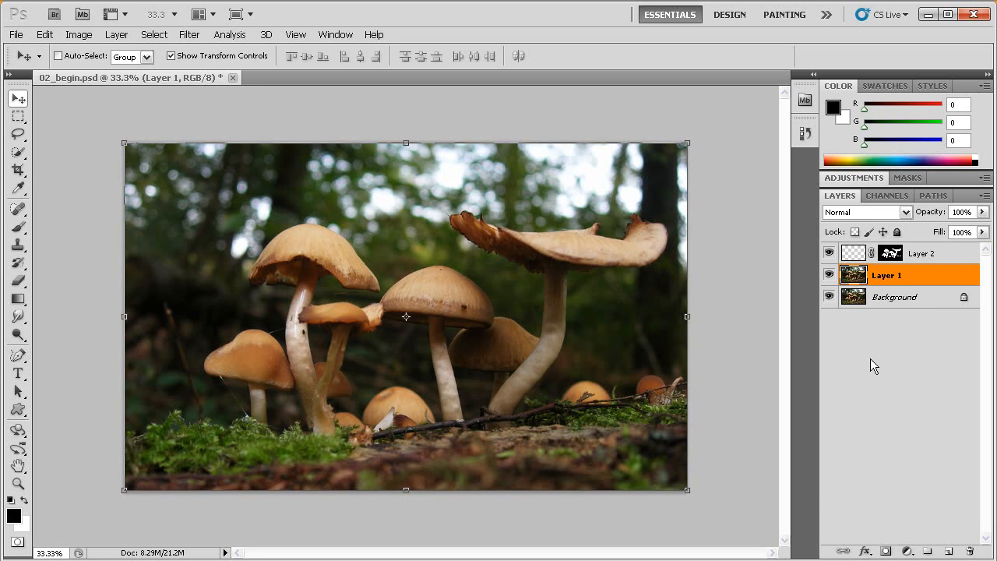
{"action": "mouse_move", "coordinate": [908, 548]}
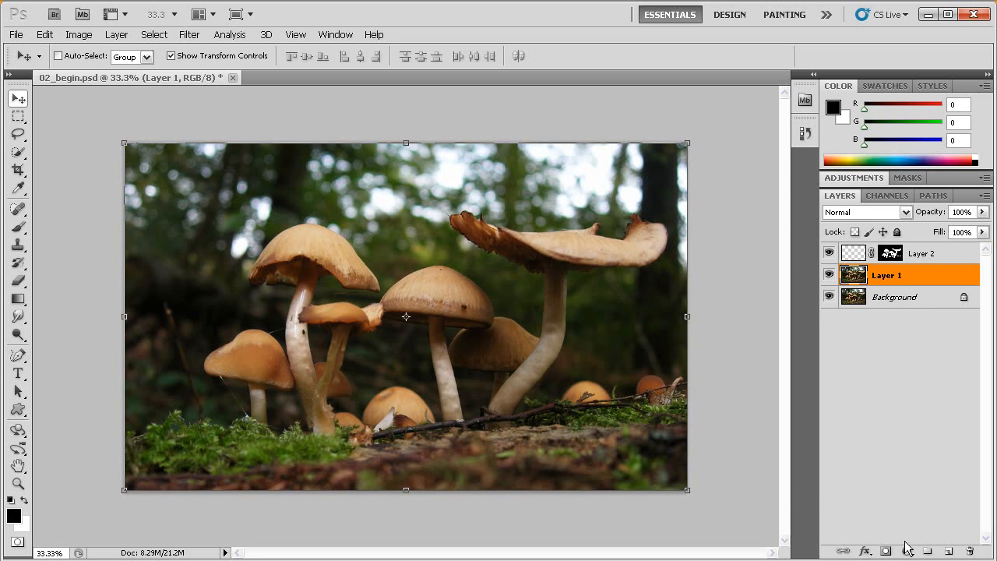
{"action": "mouse_move", "coordinate": [909, 548]}
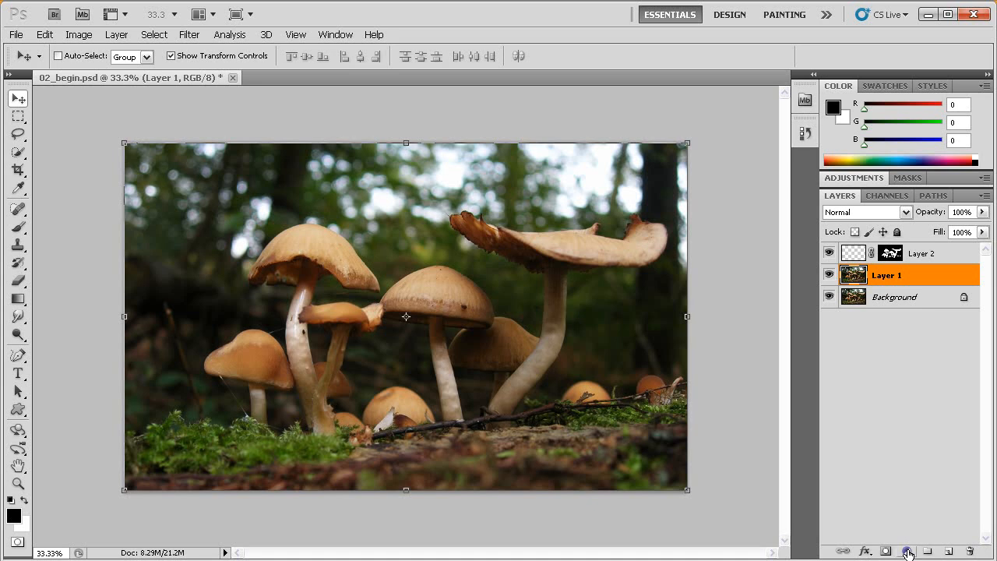
- Add a Black & White adjustment layer above Layer 1
{"action": "left_click", "coordinate": [906, 551]}
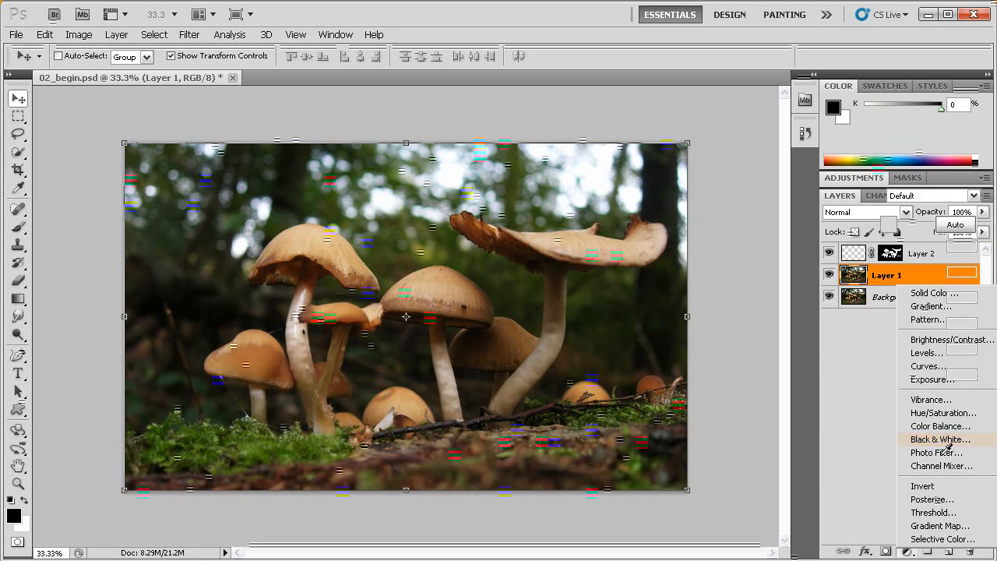
{"action": "left_click", "coordinate": [939, 438]}
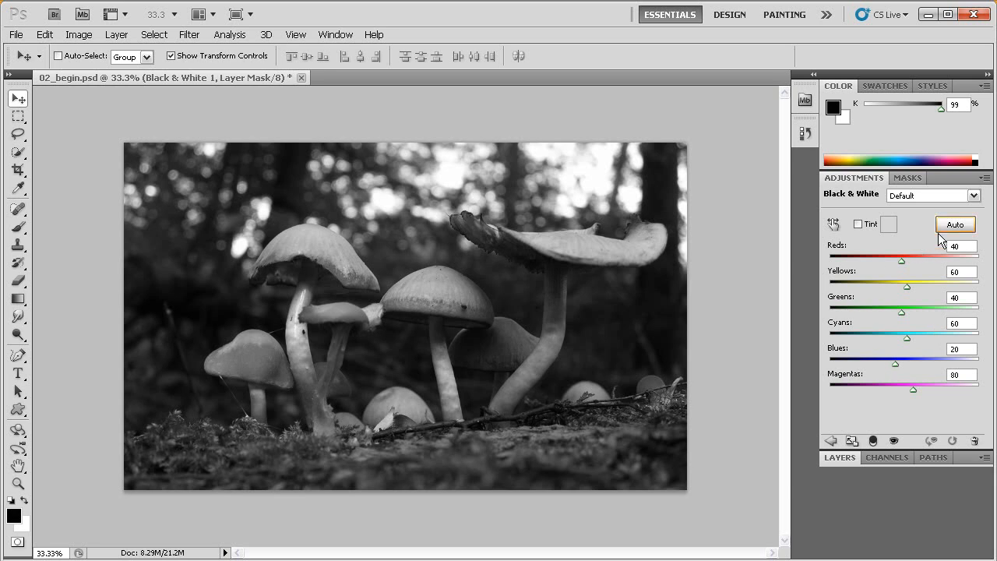
{"action": "mouse_move", "coordinate": [810, 333]}
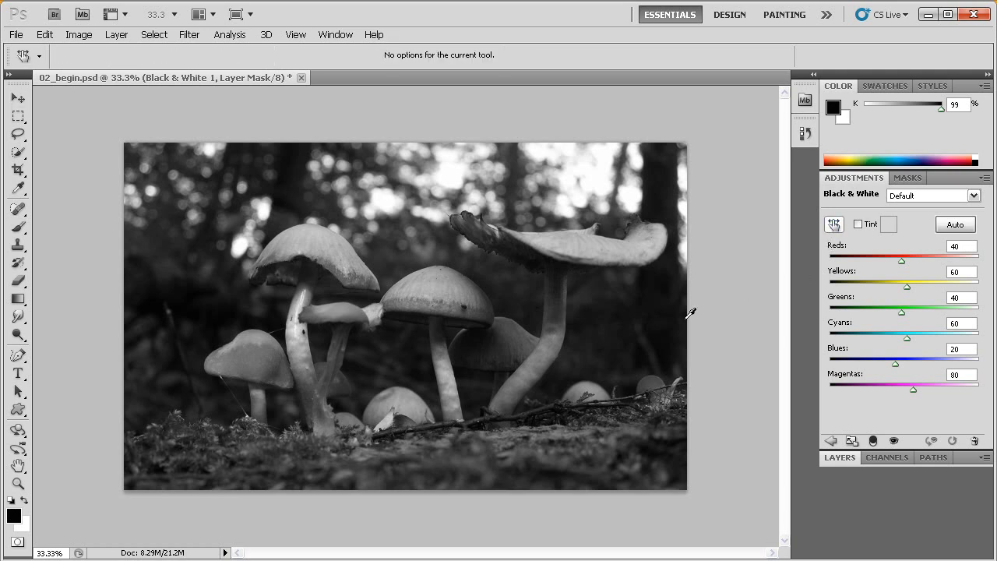
{"action": "mouse_move", "coordinate": [605, 301]}
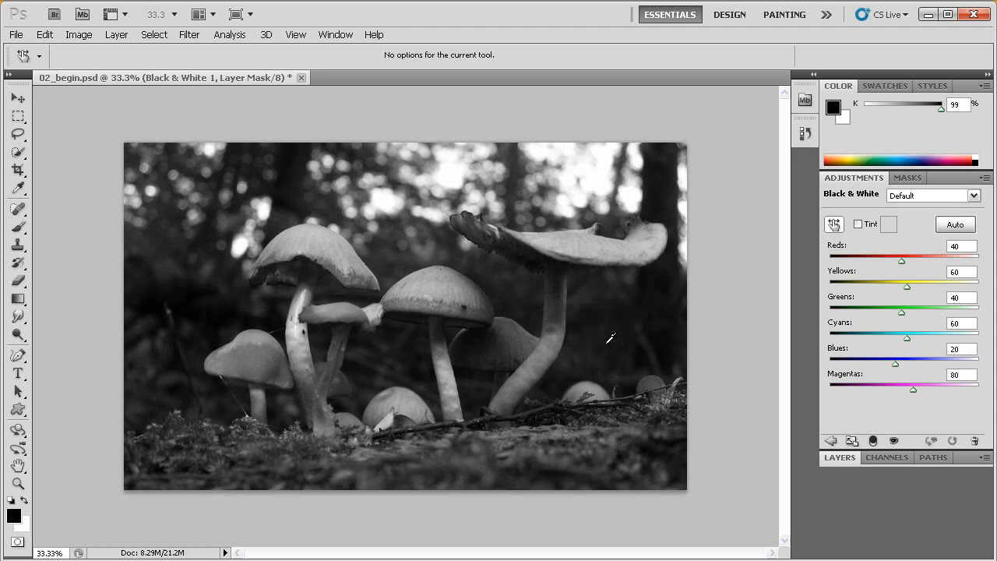
{"action": "mouse_move", "coordinate": [584, 333]}
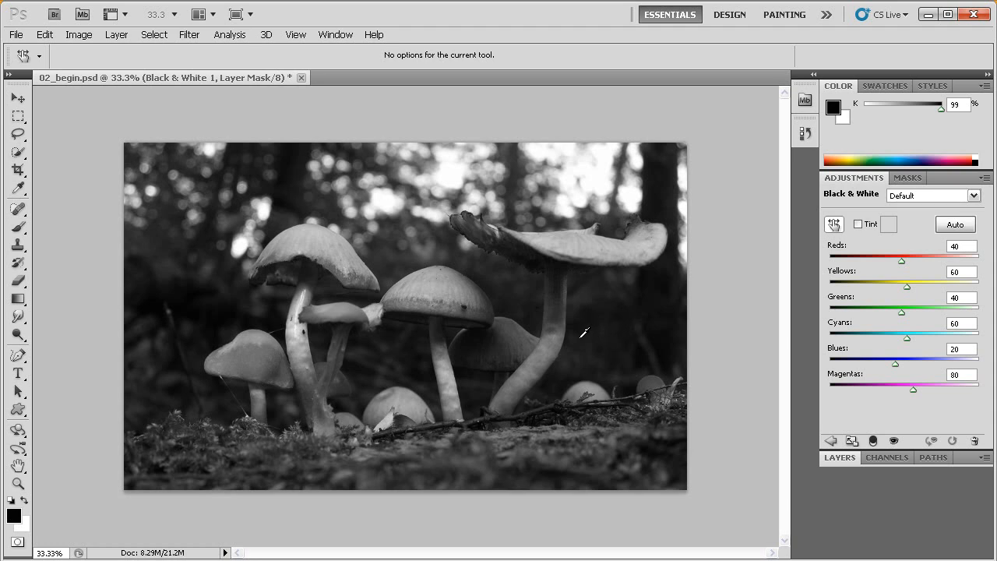
{"action": "mouse_move", "coordinate": [595, 341]}
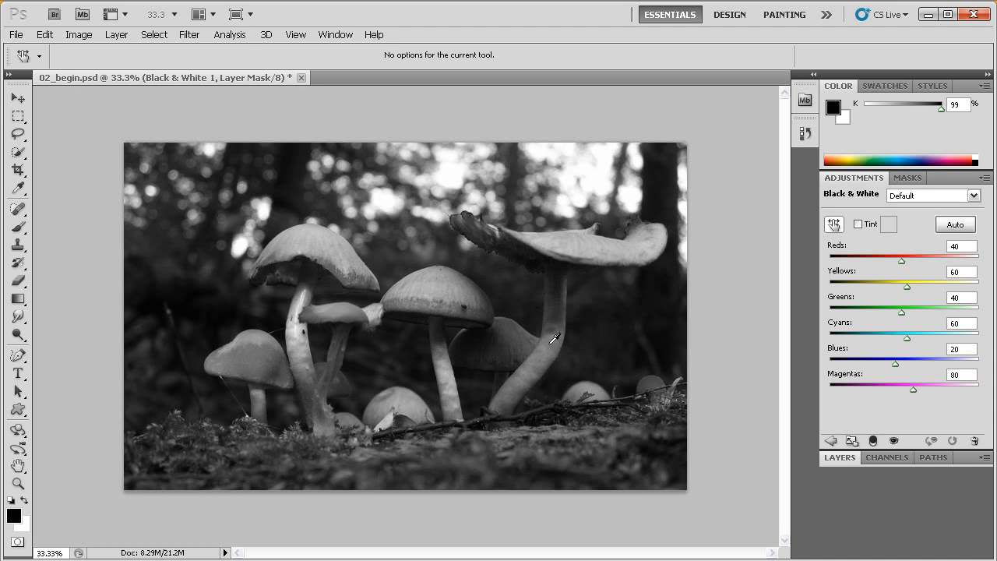
{"action": "mouse_move", "coordinate": [668, 303]}
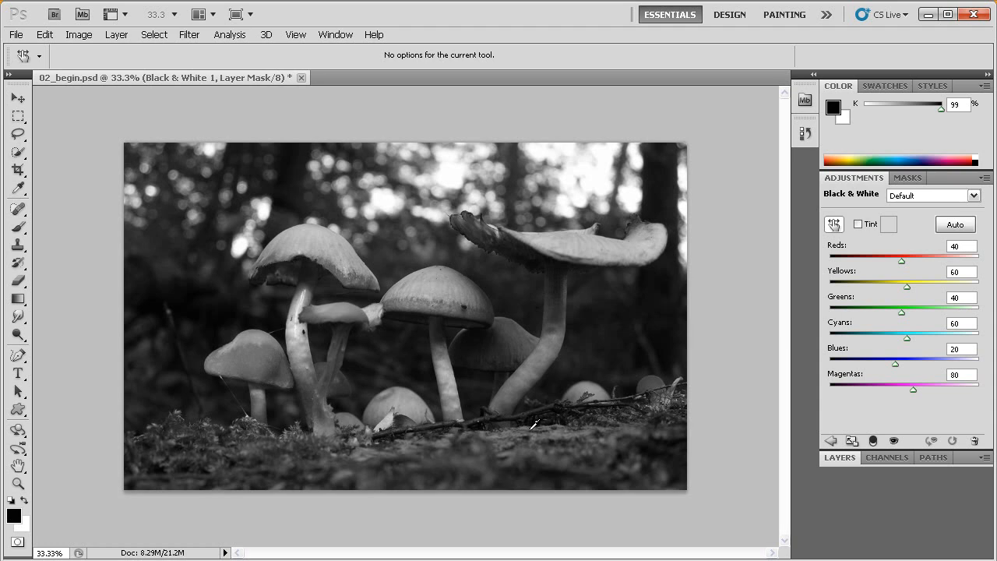
{"action": "mouse_move", "coordinate": [567, 427]}
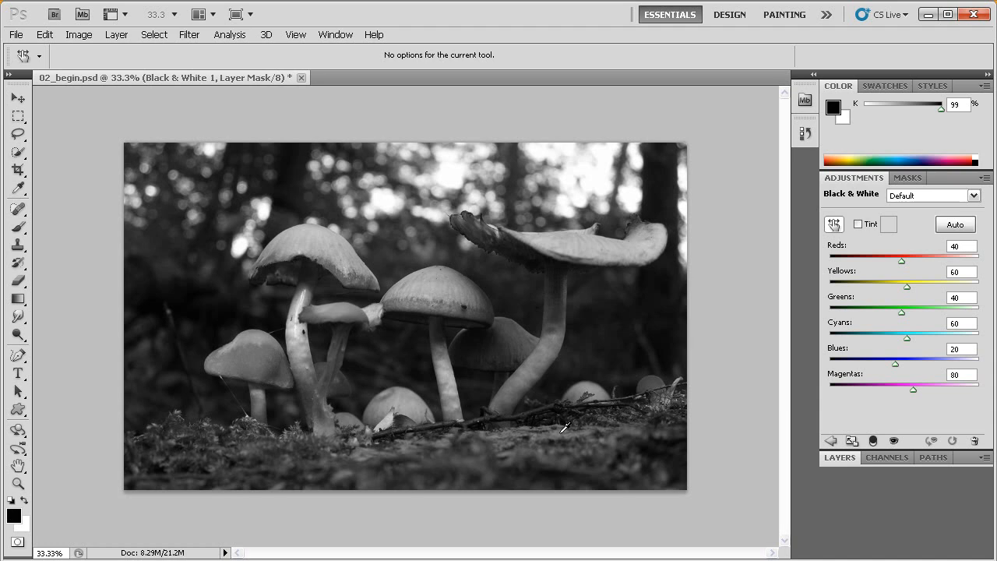
{"action": "mouse_move", "coordinate": [562, 427]}
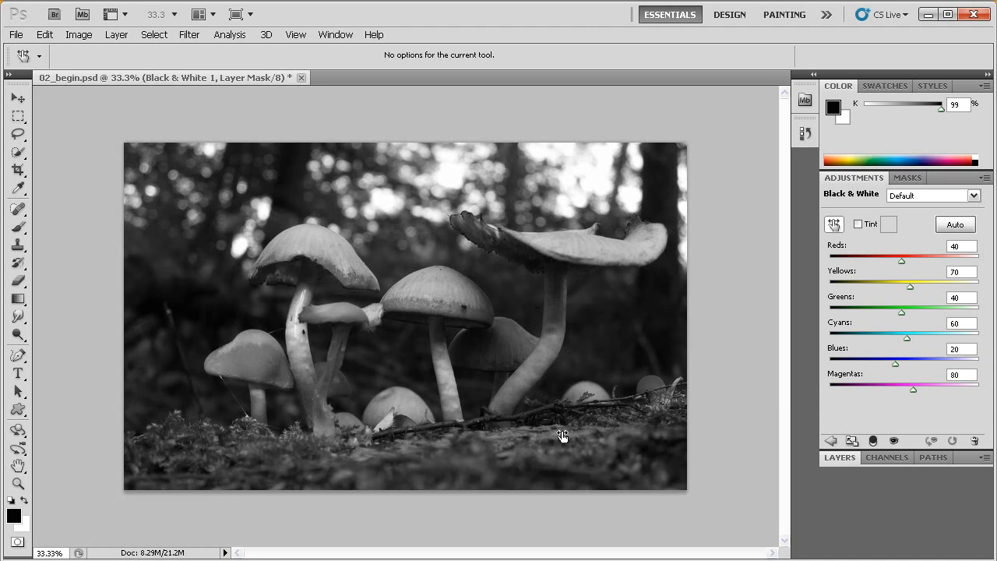
- Drag on the mushroom caps to set the Black & White Yellows value to 45
{"action": "left_click_drag", "start_coordinate": [909, 286], "coordinate": [916, 286]}
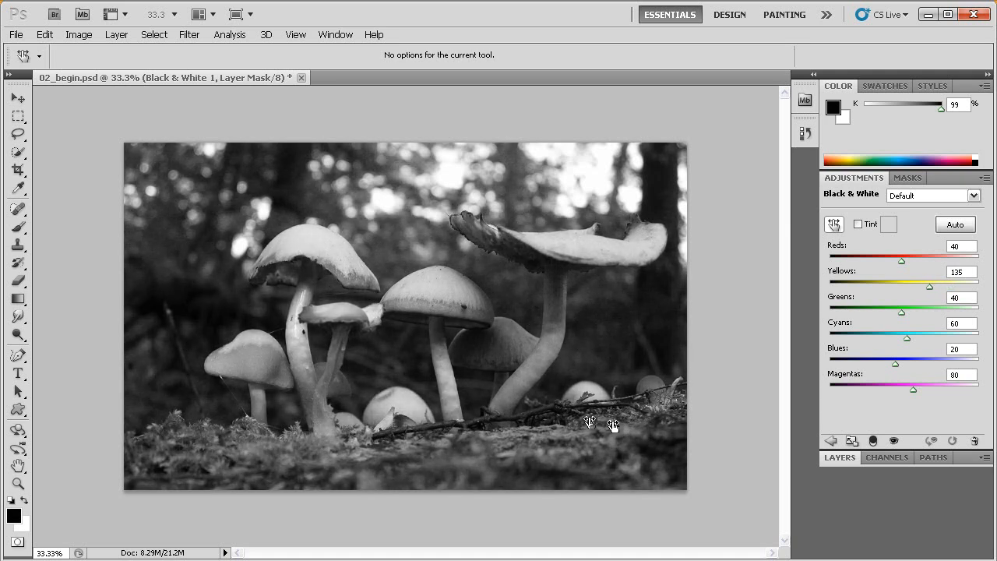
{"action": "left_click_drag", "start_coordinate": [929, 286], "coordinate": [916, 286]}
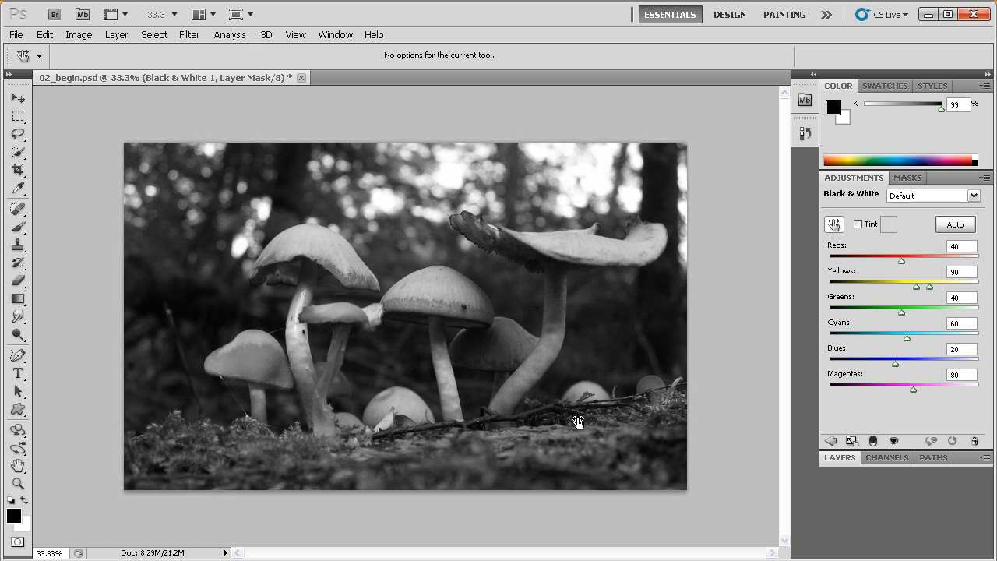
{"action": "left_click_drag", "start_coordinate": [929, 287], "coordinate": [910, 286]}
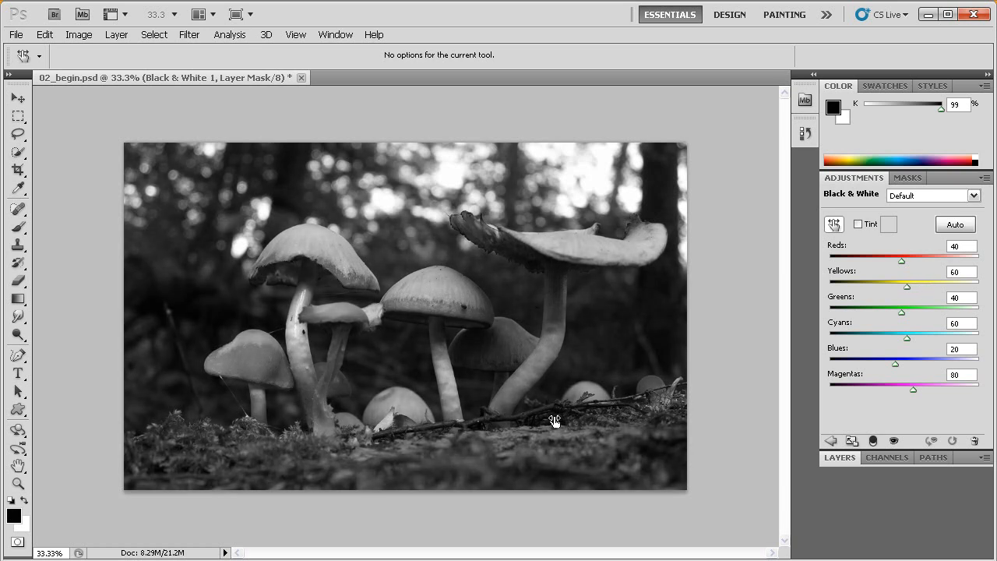
{"action": "left_click_drag", "start_coordinate": [907, 286], "coordinate": [901, 286]}
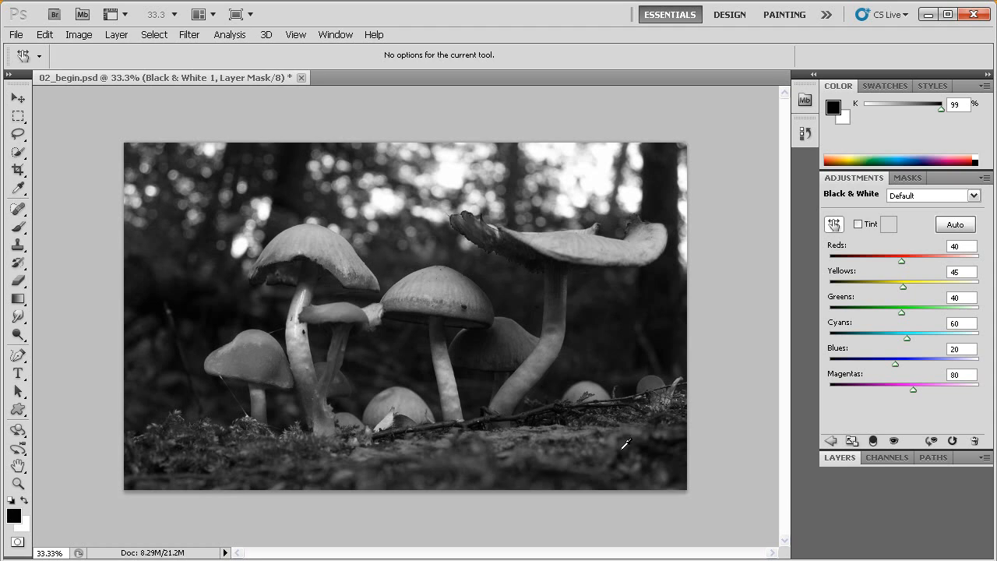
{"action": "mouse_move", "coordinate": [556, 348]}
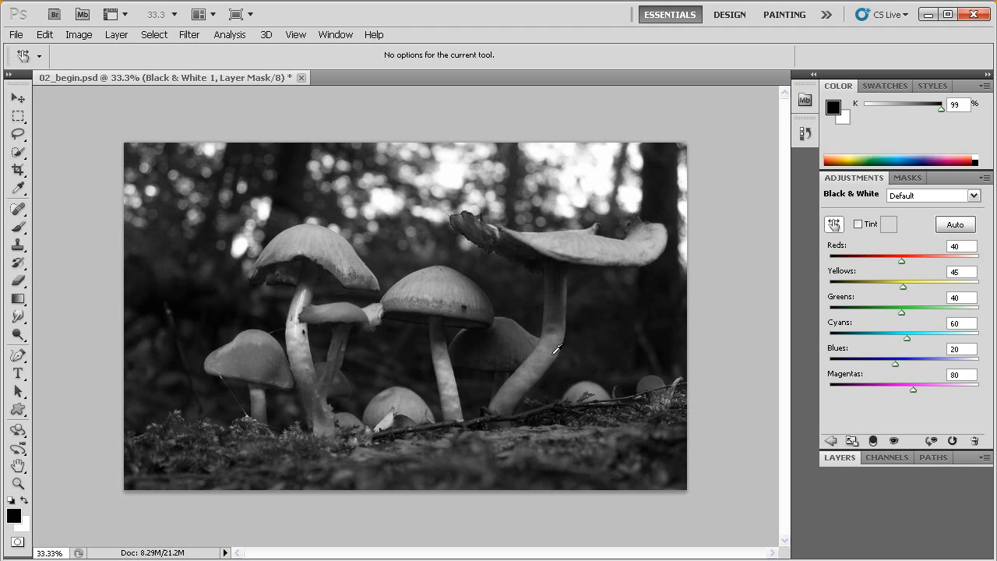
{"action": "mouse_move", "coordinate": [842, 326]}
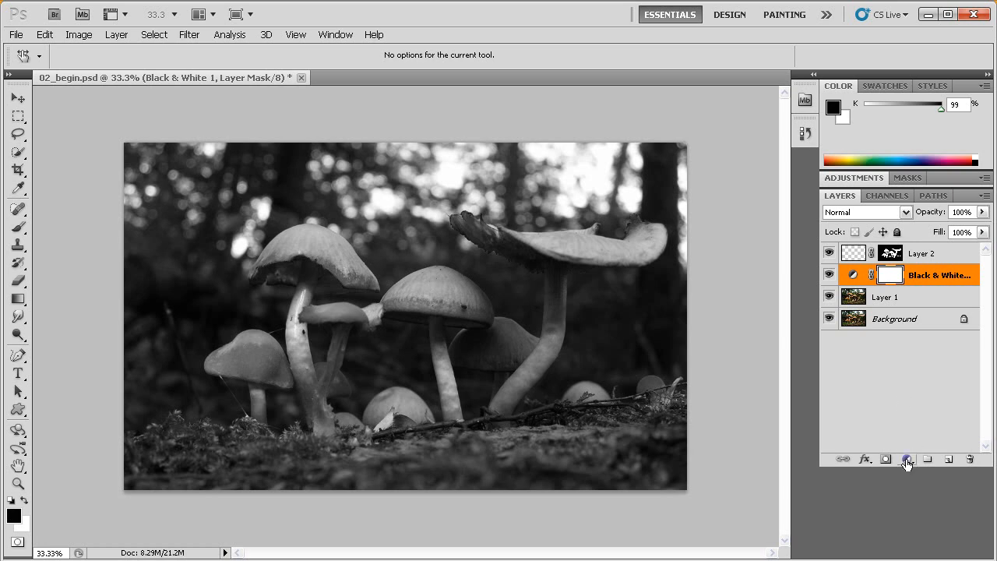
- Open the Create New Fill or Adjustment Layer menu in the Layers panel
{"action": "left_click", "coordinate": [908, 459]}
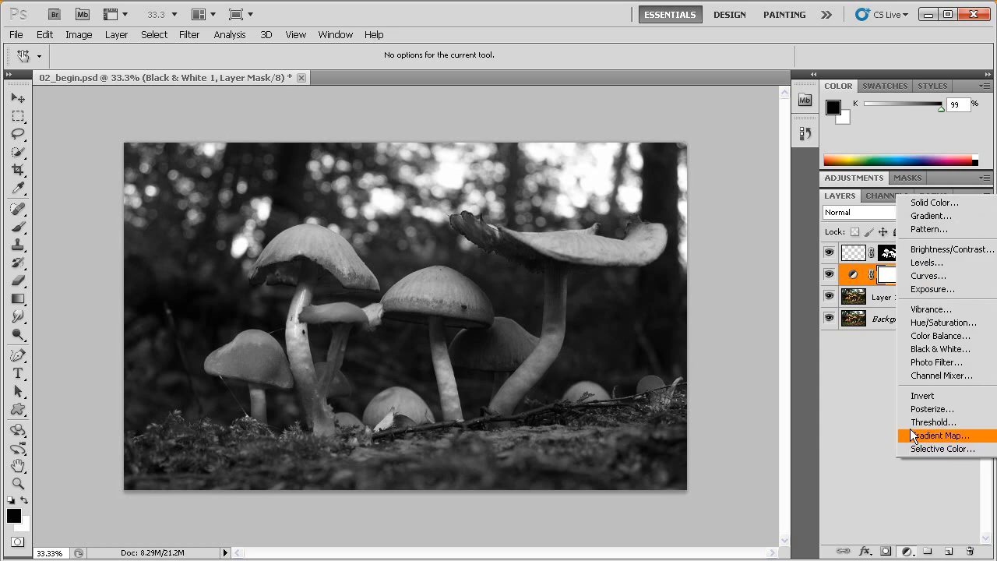
{"action": "mouse_move", "coordinate": [935, 322]}
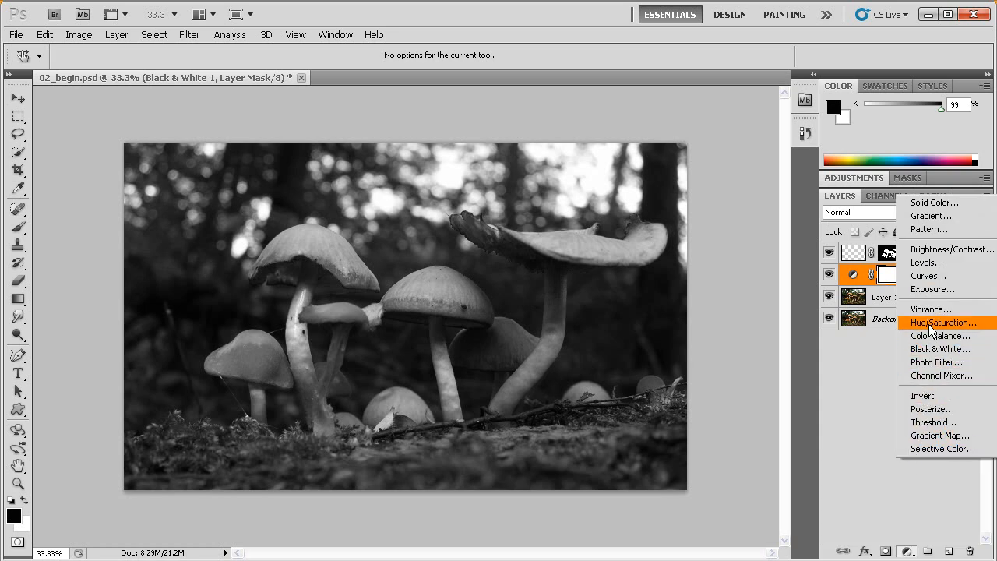
{"action": "mouse_move", "coordinate": [934, 202]}
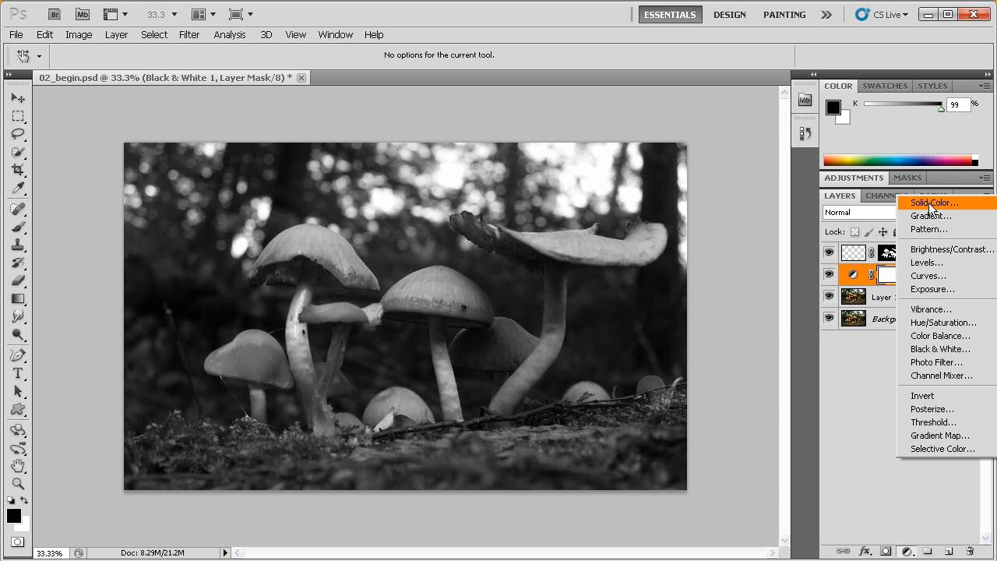
- Add a Solid Color fill layer and shift the picker hue to dark blue
{"action": "left_click", "coordinate": [933, 202]}
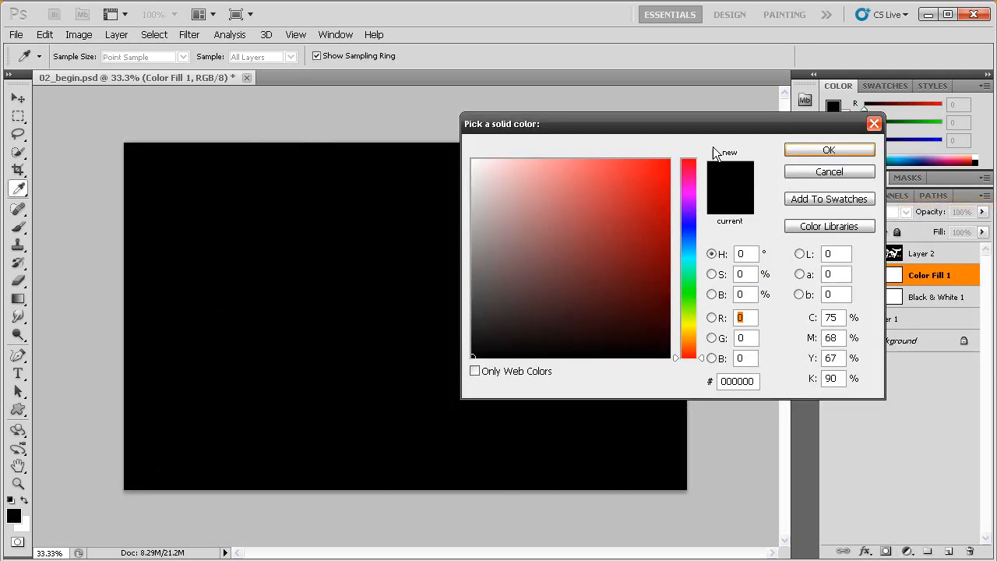
{"action": "left_click_drag", "start_coordinate": [670, 123], "coordinate": [552, 115]}
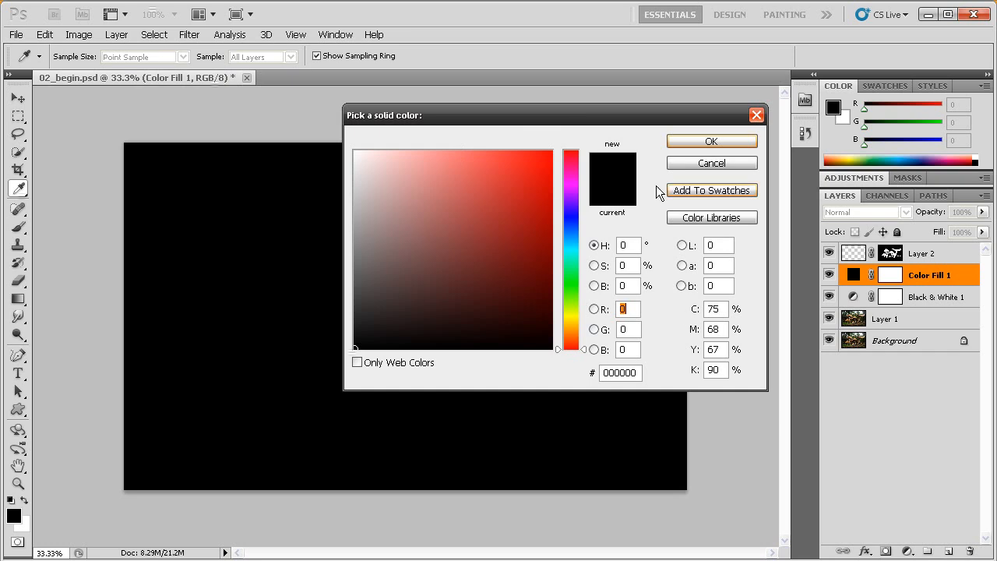
{"action": "left_click", "coordinate": [537, 294]}
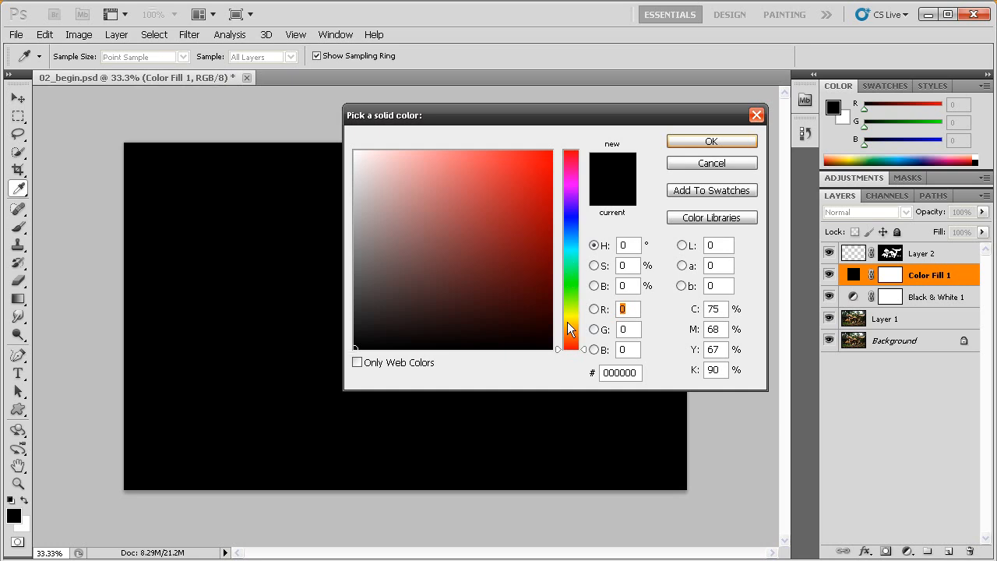
{"action": "mouse_move", "coordinate": [571, 328]}
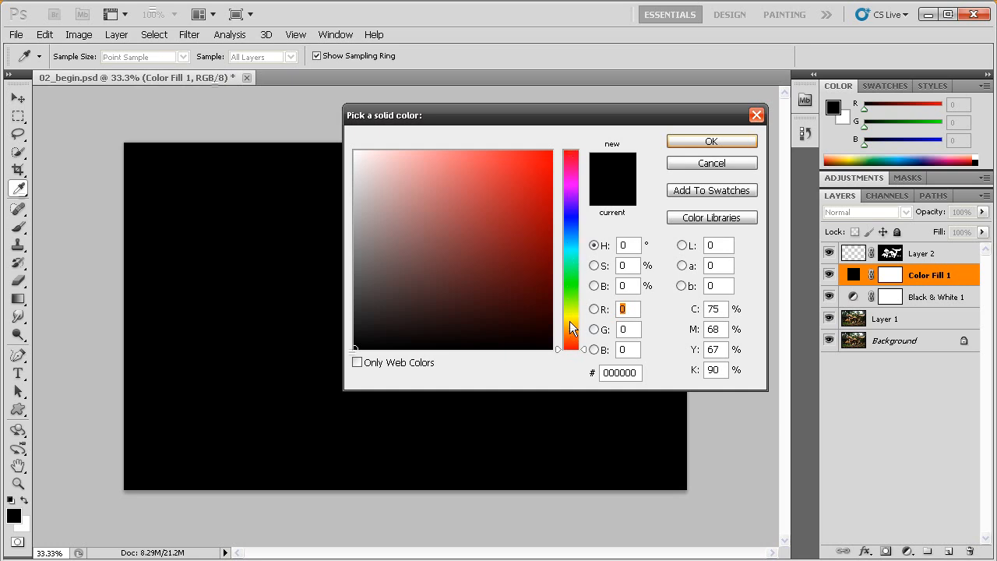
{"action": "left_click_drag", "start_coordinate": [571, 327], "coordinate": [571, 271]}
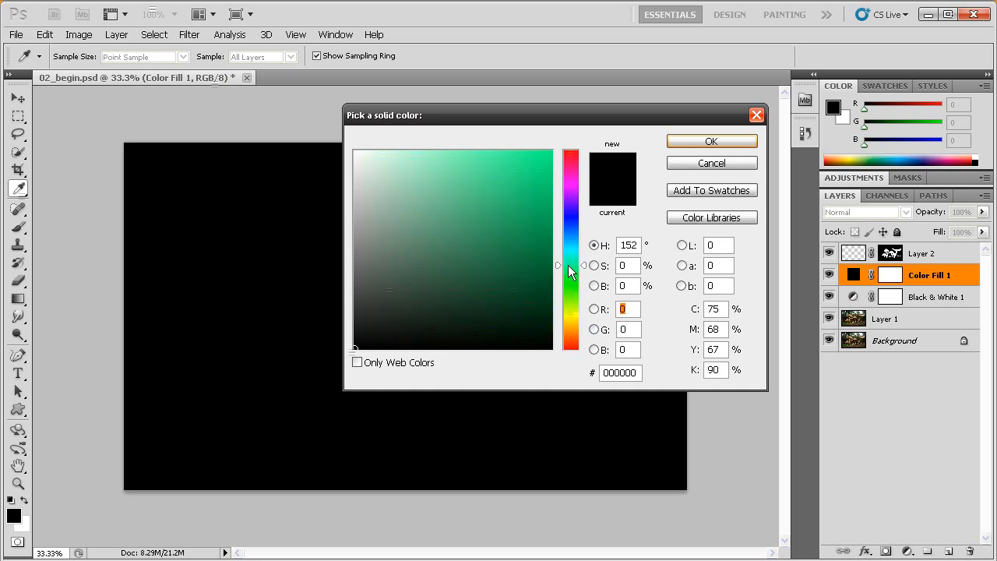
{"action": "left_click_drag", "start_coordinate": [572, 265], "coordinate": [572, 210]}
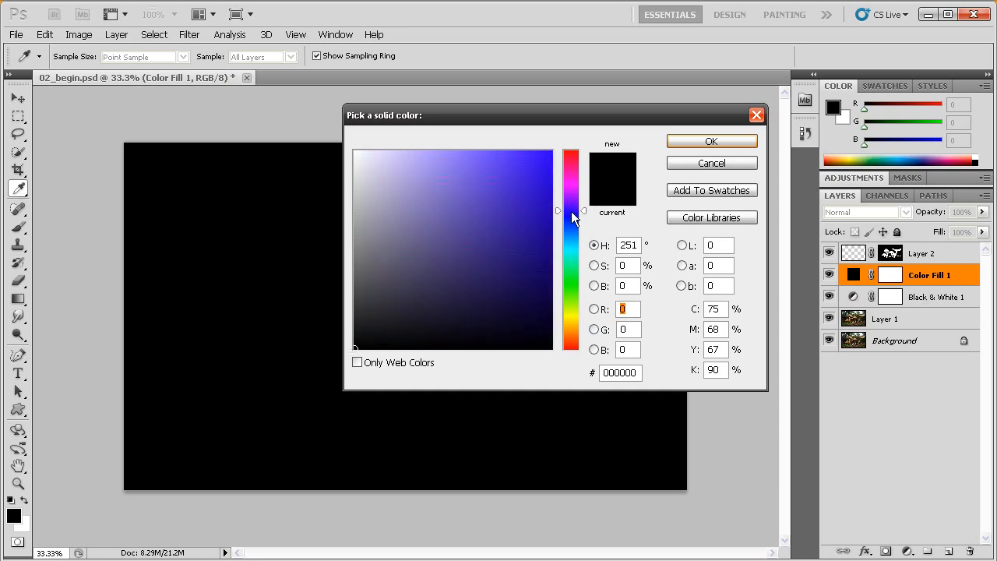
{"action": "left_click_drag", "start_coordinate": [572, 210], "coordinate": [572, 216]}
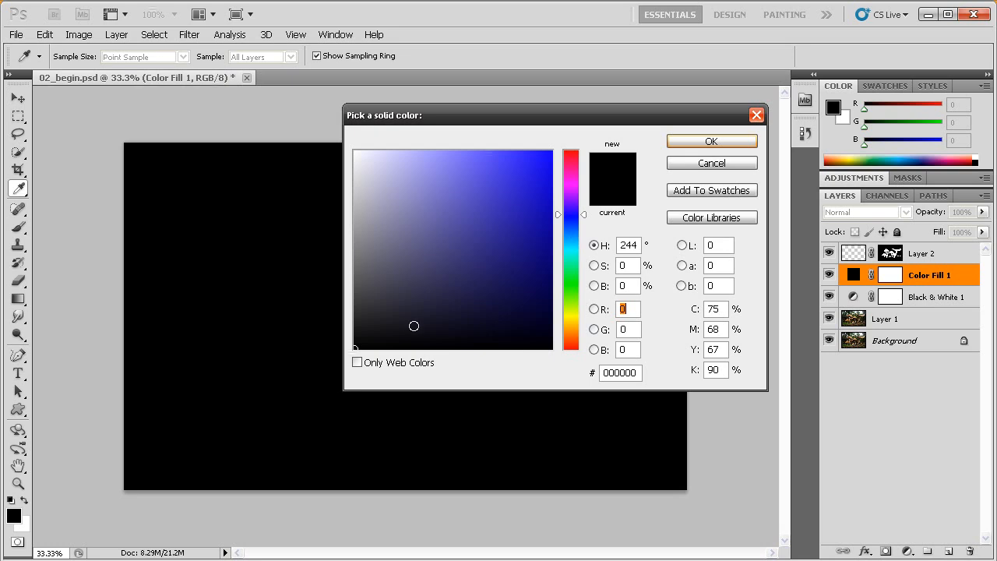
{"action": "left_click", "coordinate": [514, 286]}
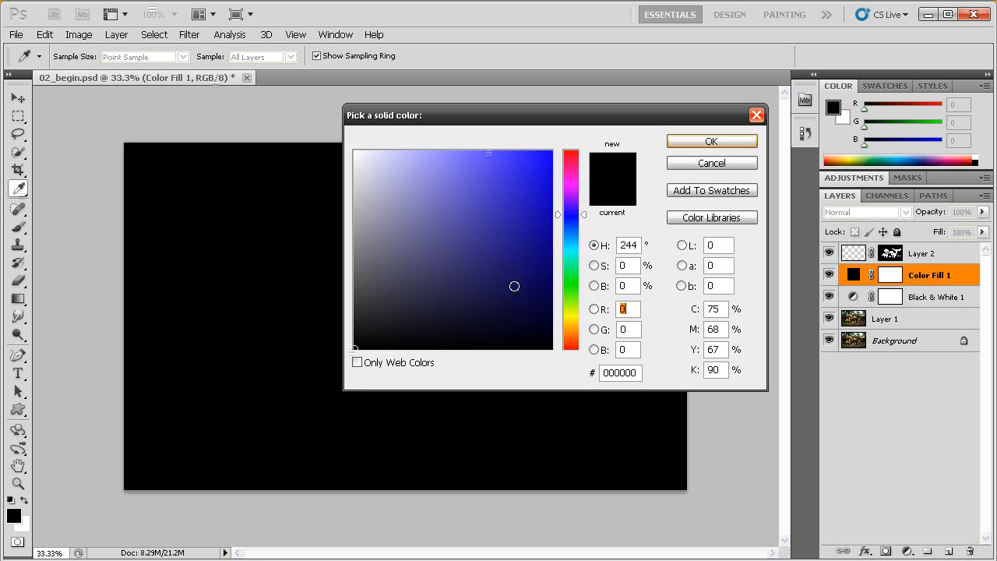
- Settle on muted blue-purple #4f4c73 for Color Fill 1 and confirm
{"action": "left_click", "coordinate": [497, 180]}
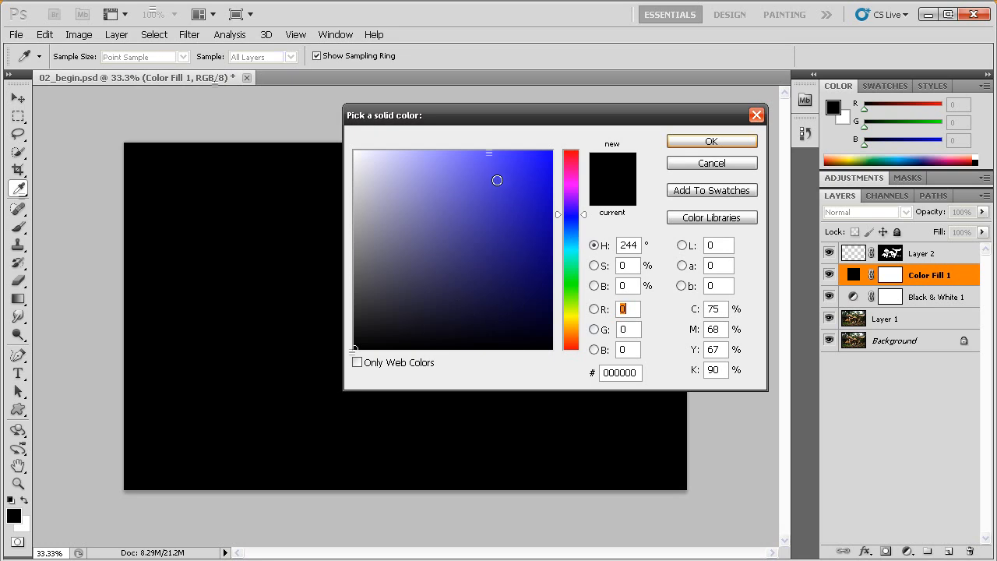
{"action": "left_click", "coordinate": [469, 179]}
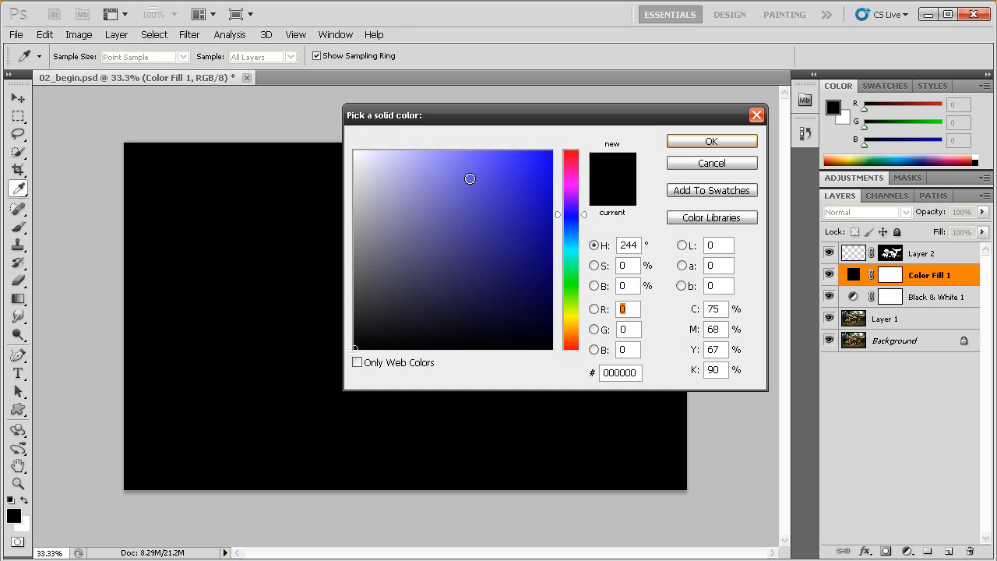
{"action": "left_click", "coordinate": [545, 168]}
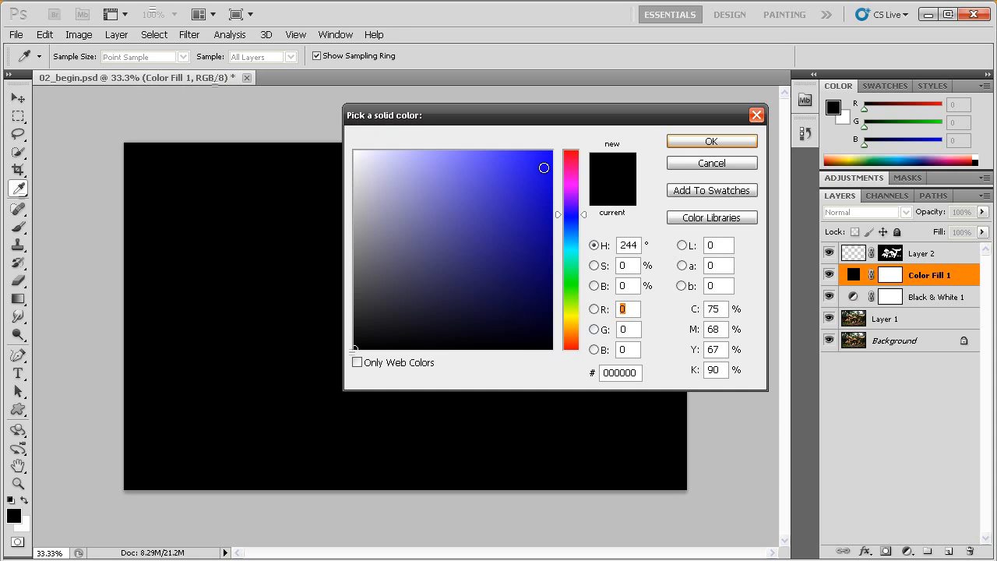
{"action": "left_click", "coordinate": [371, 247]}
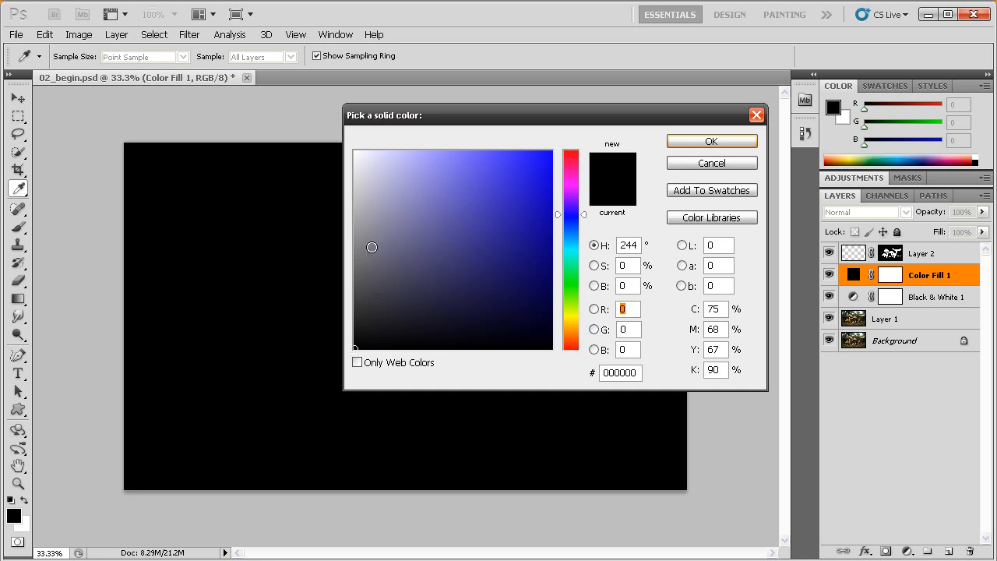
{"action": "left_click", "coordinate": [545, 156]}
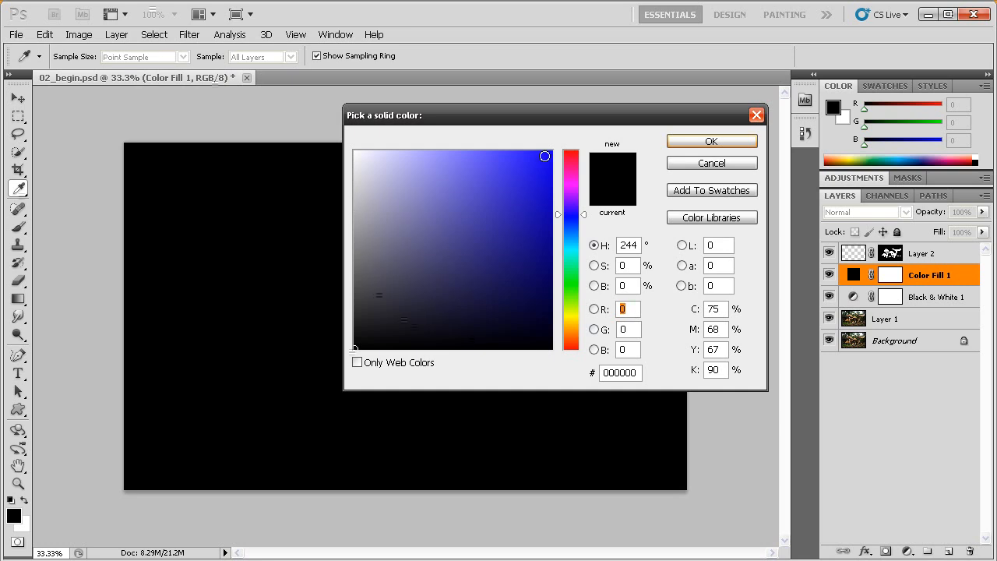
{"action": "left_click", "coordinate": [523, 186]}
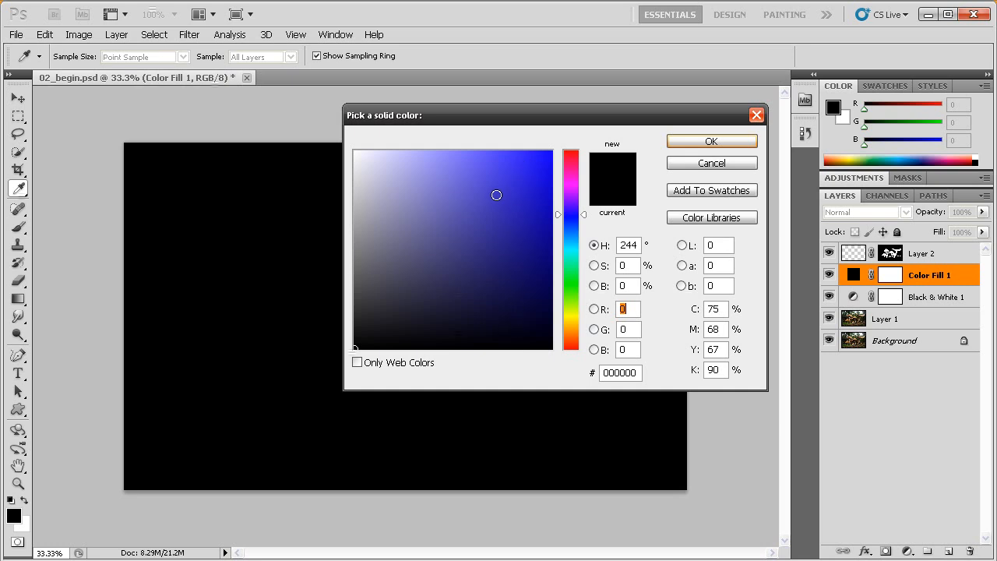
{"action": "left_click", "coordinate": [462, 202]}
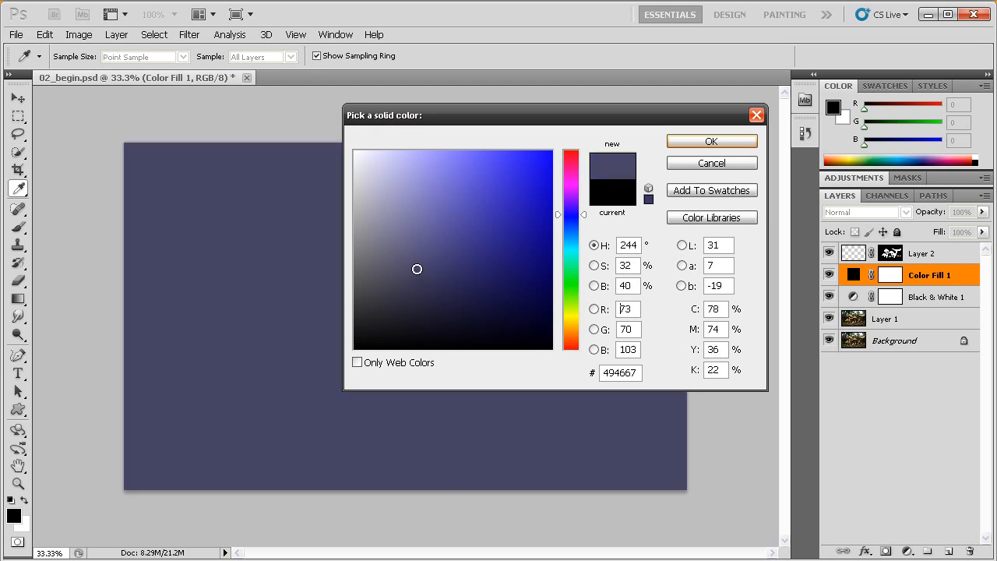
{"action": "left_click", "coordinate": [420, 260]}
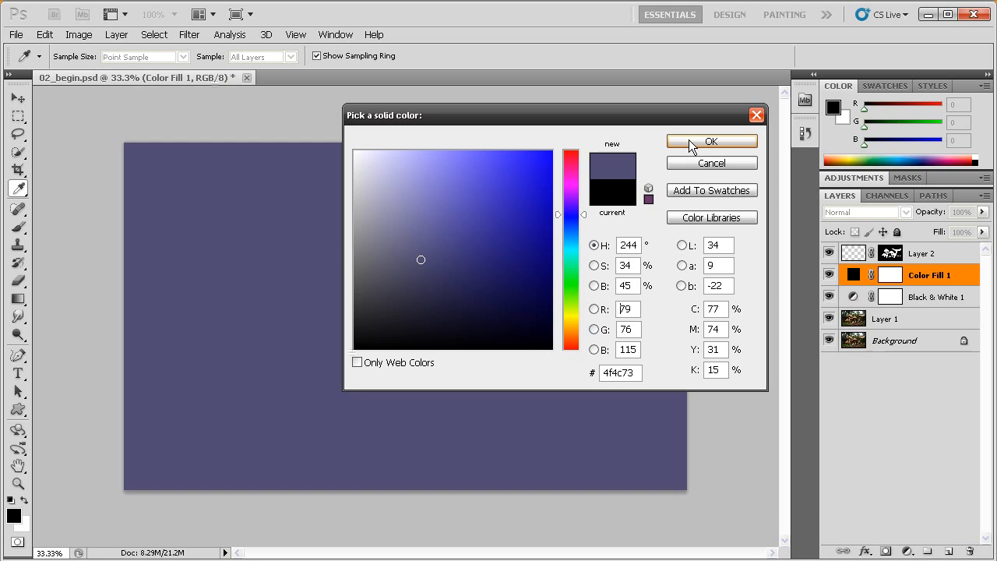
{"action": "left_click", "coordinate": [710, 141]}
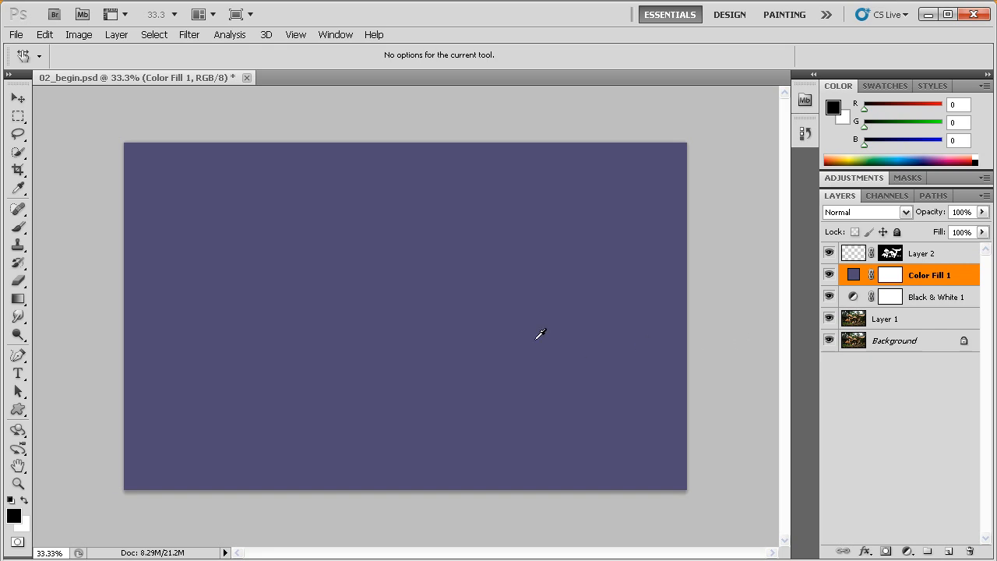
{"action": "mouse_move", "coordinate": [512, 327]}
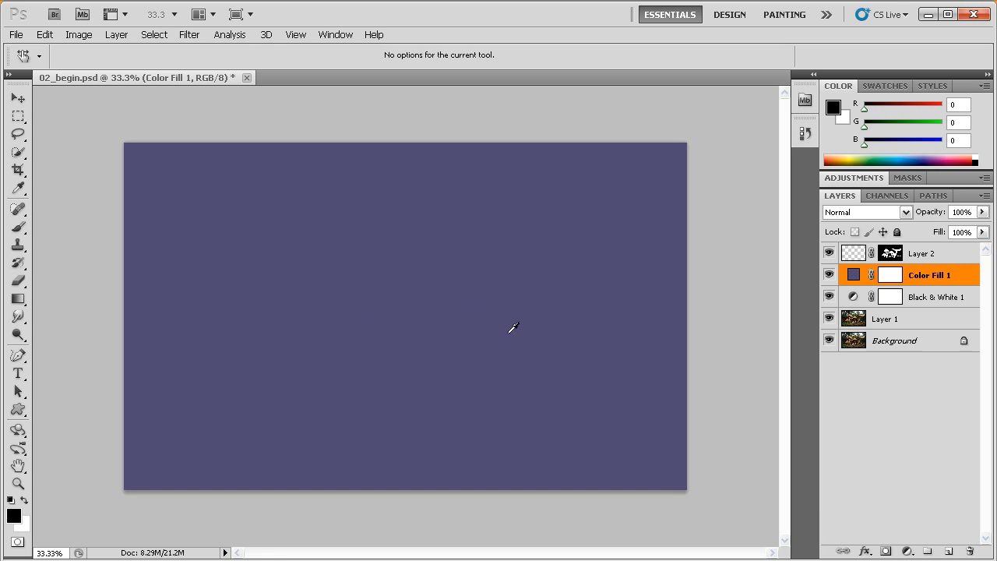
{"action": "mouse_move", "coordinate": [522, 352]}
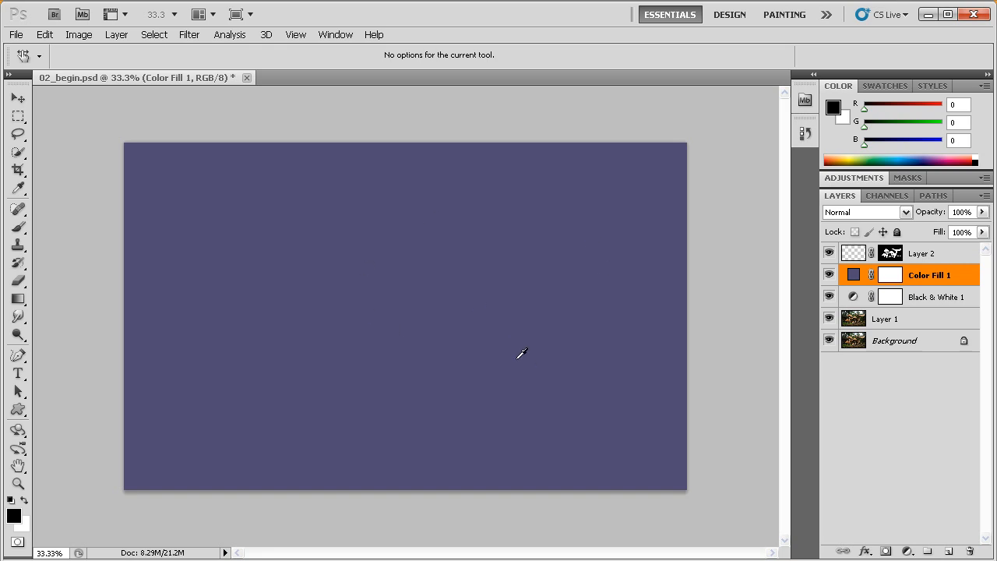
{"action": "mouse_move", "coordinate": [771, 305]}
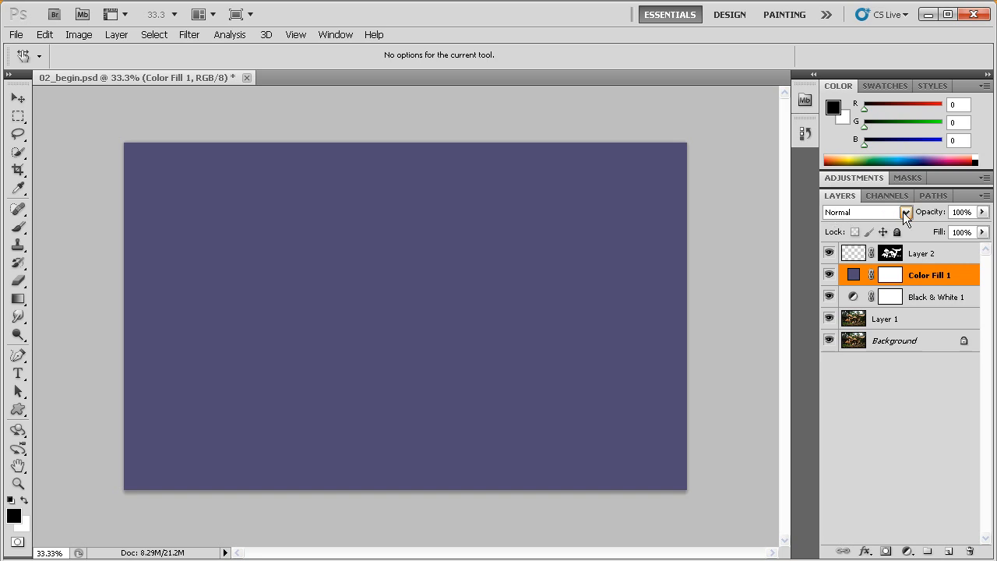
- Set Color Fill 1's blend mode to Multiply and switch to the Move tool
{"action": "left_click", "coordinate": [906, 212]}
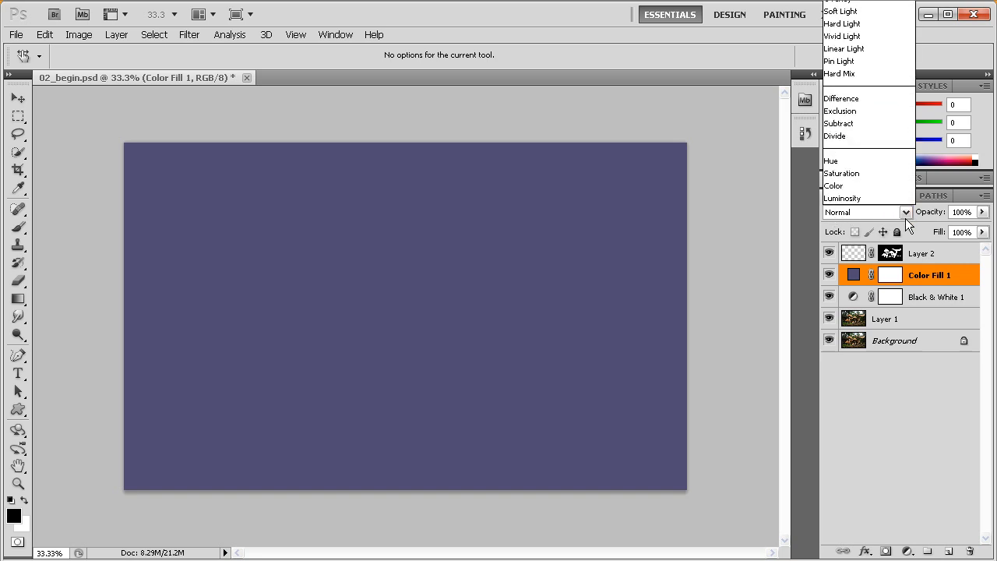
{"action": "mouse_move", "coordinate": [857, 111]}
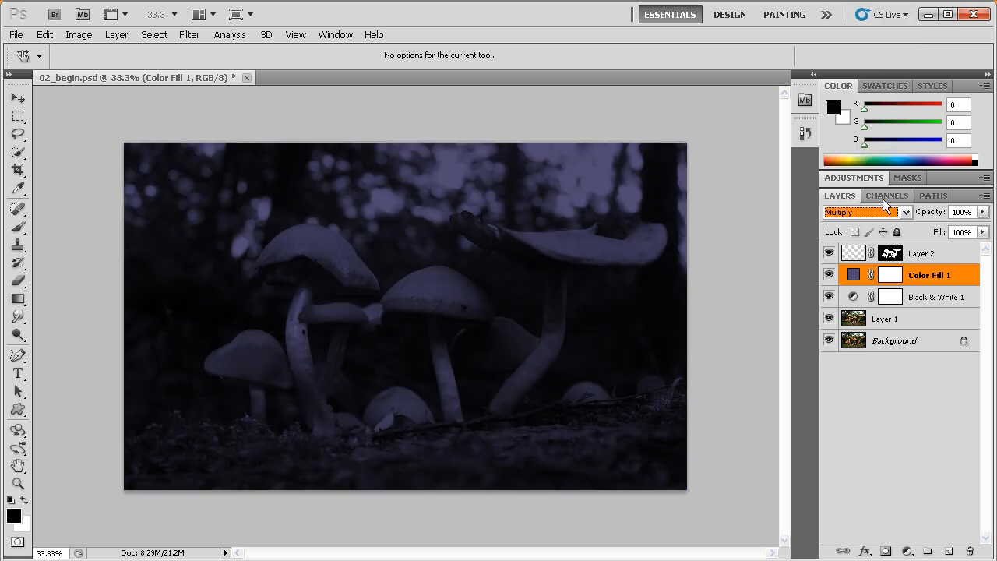
{"action": "mouse_move", "coordinate": [641, 249]}
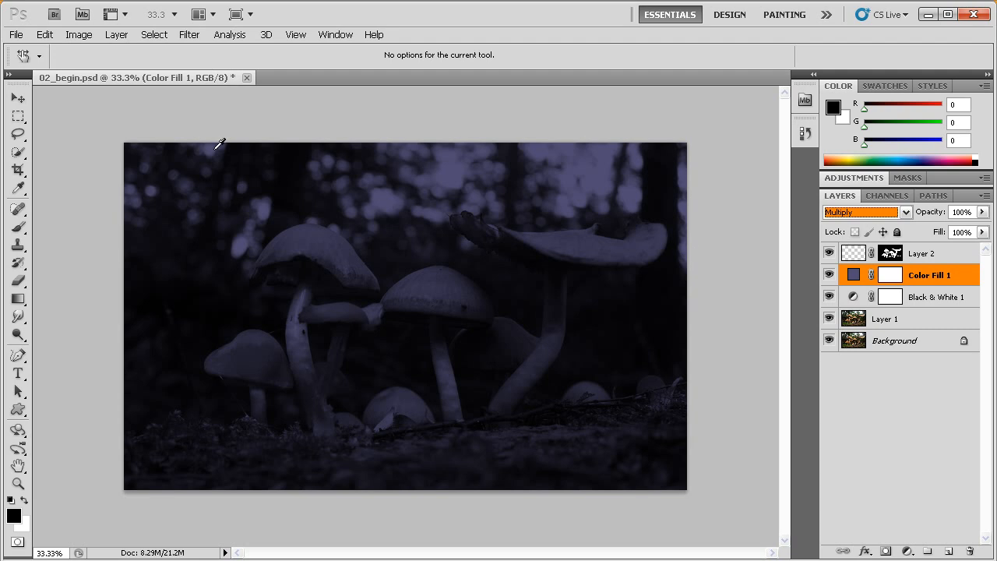
{"action": "left_click", "coordinate": [14, 97]}
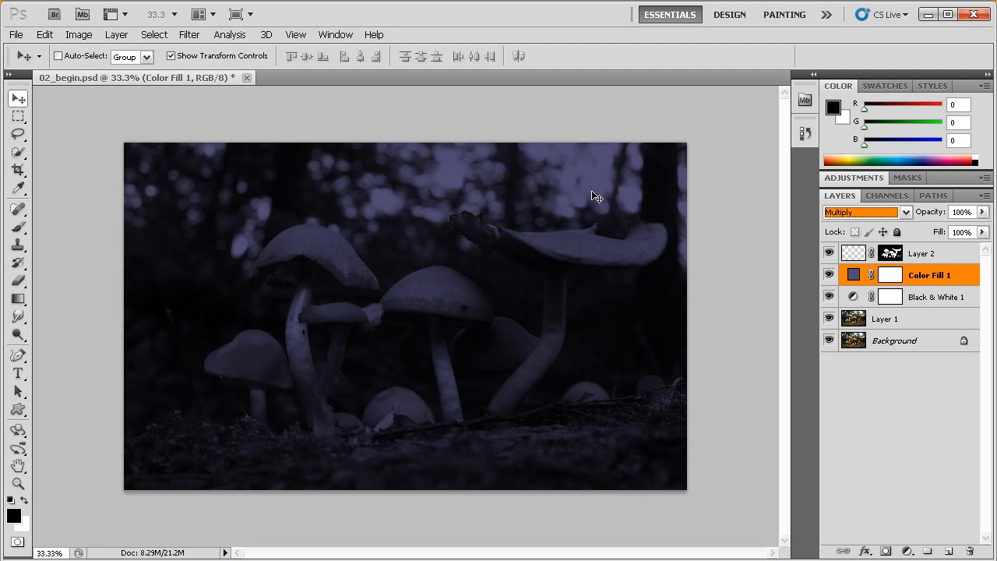
{"action": "mouse_move", "coordinate": [546, 368]}
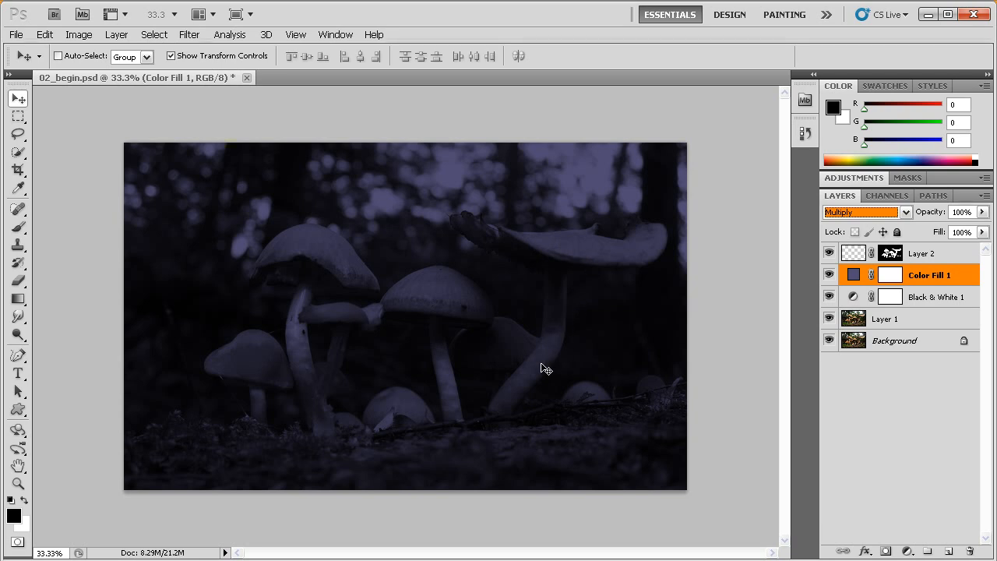
{"action": "mouse_move", "coordinate": [305, 257]}
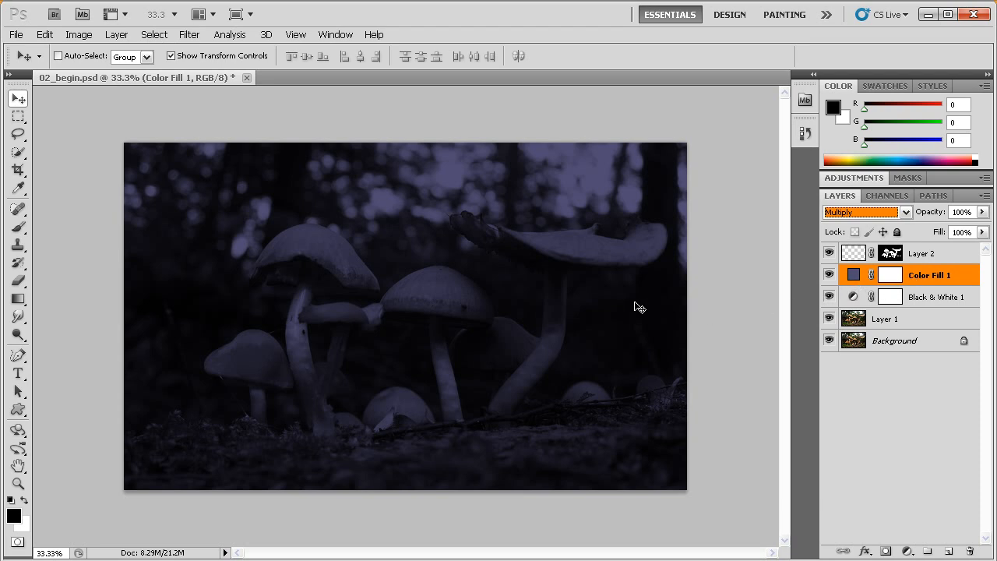
{"action": "mouse_move", "coordinate": [653, 336]}
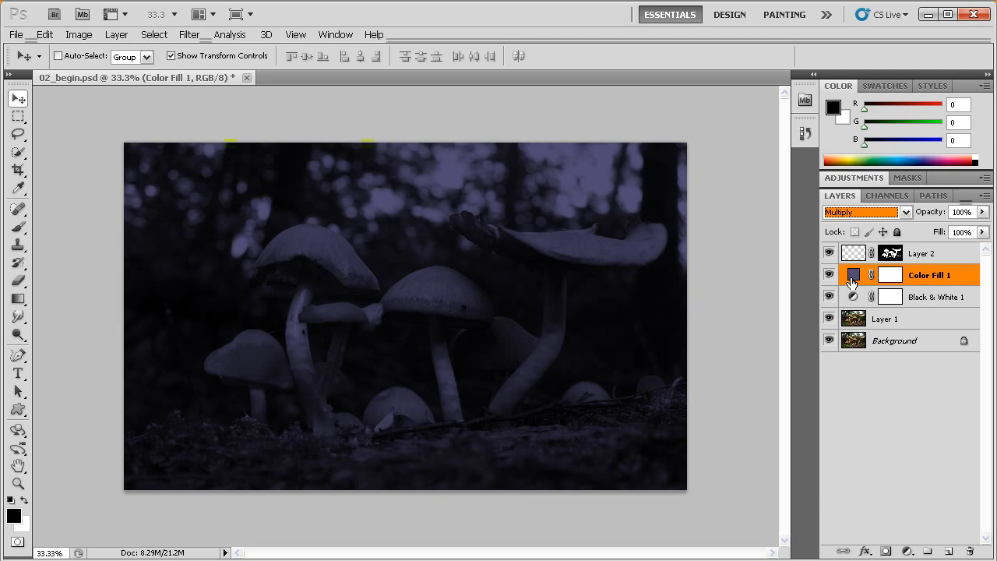
- Change the Color Fill 1 colour to slate blue #4c5673
{"action": "double_click", "coordinate": [853, 274]}
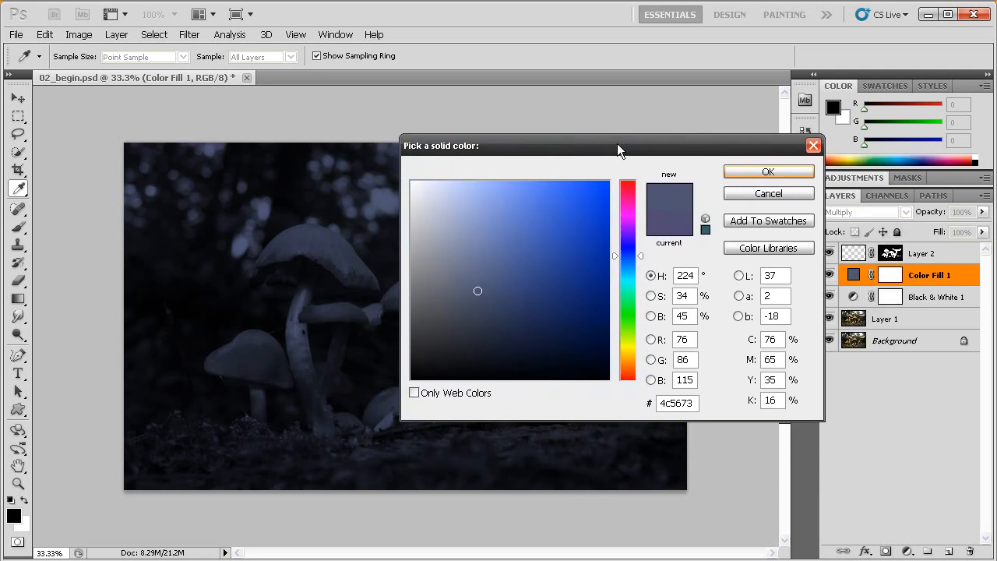
{"action": "mouse_move", "coordinate": [704, 192]}
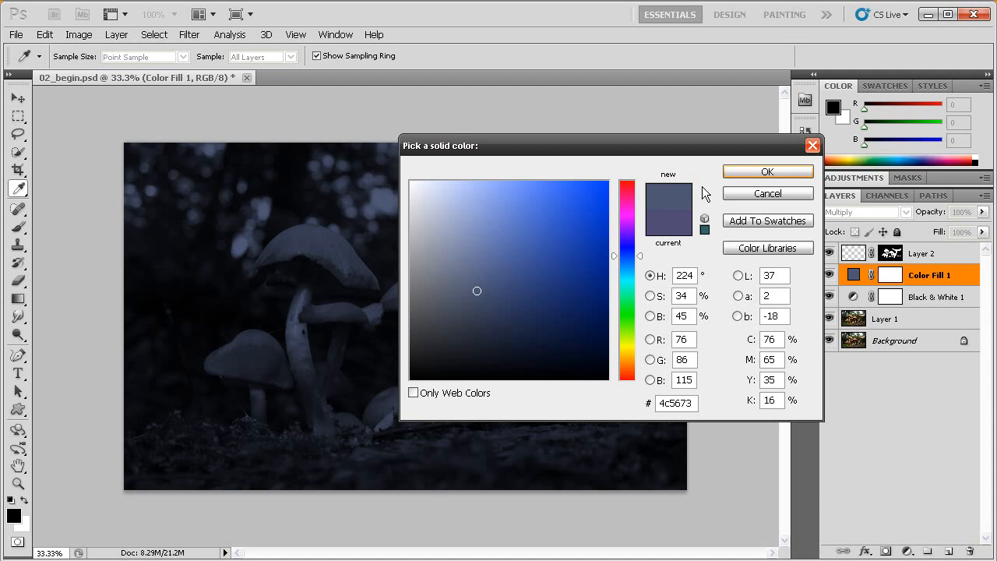
{"action": "left_click", "coordinate": [767, 170]}
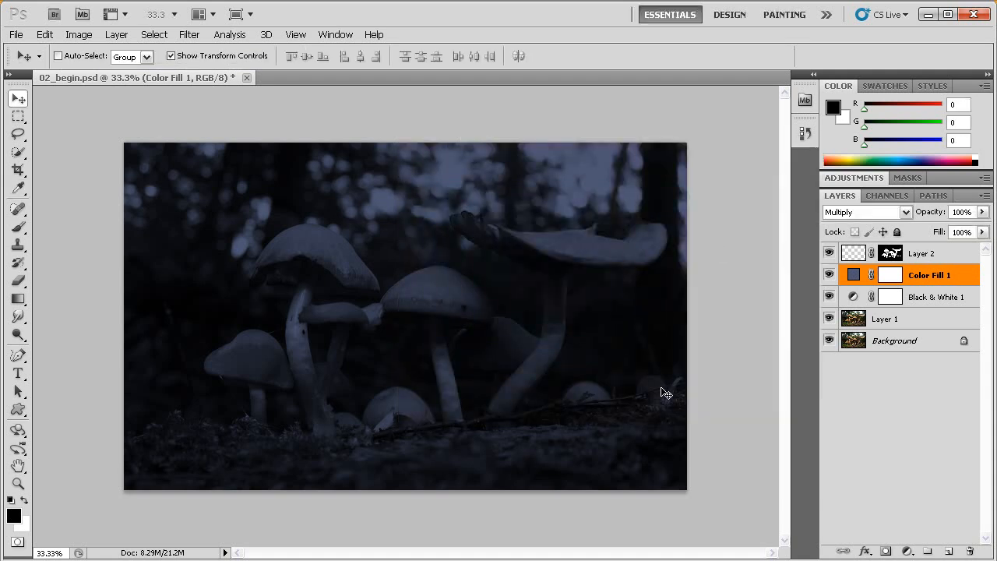
{"action": "mouse_move", "coordinate": [502, 351]}
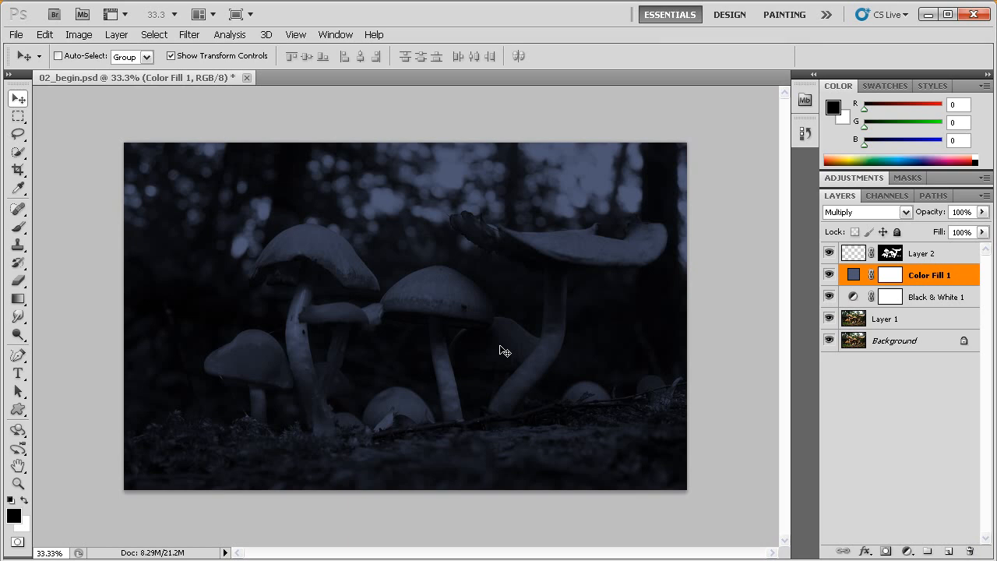
{"action": "mouse_move", "coordinate": [397, 308]}
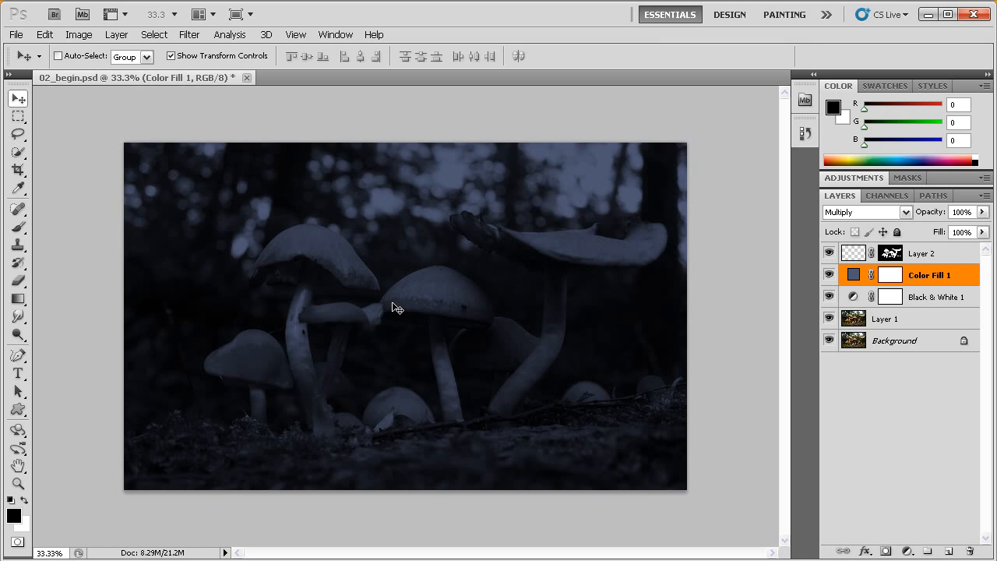
{"action": "mouse_move", "coordinate": [425, 347]}
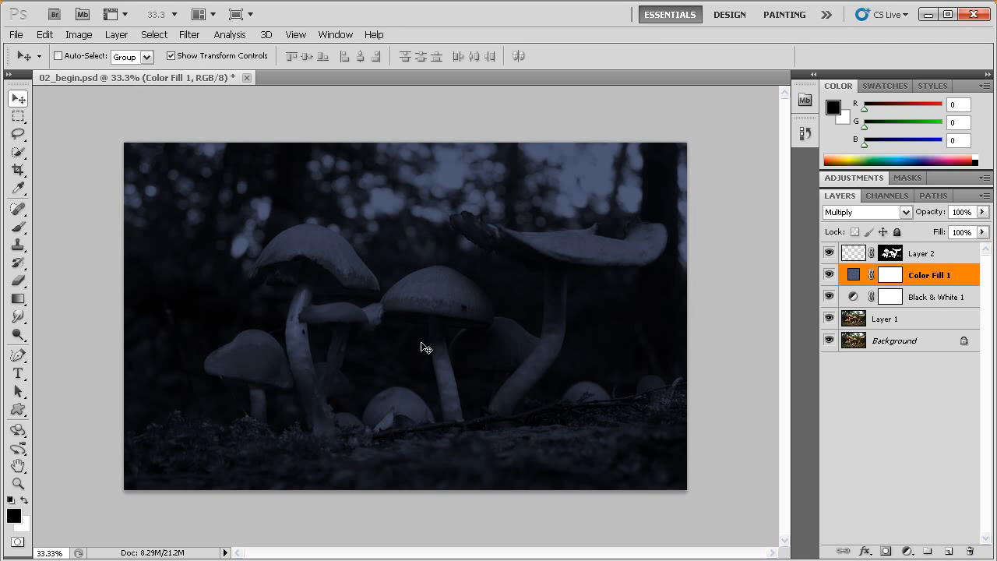
{"action": "mouse_move", "coordinate": [517, 333]}
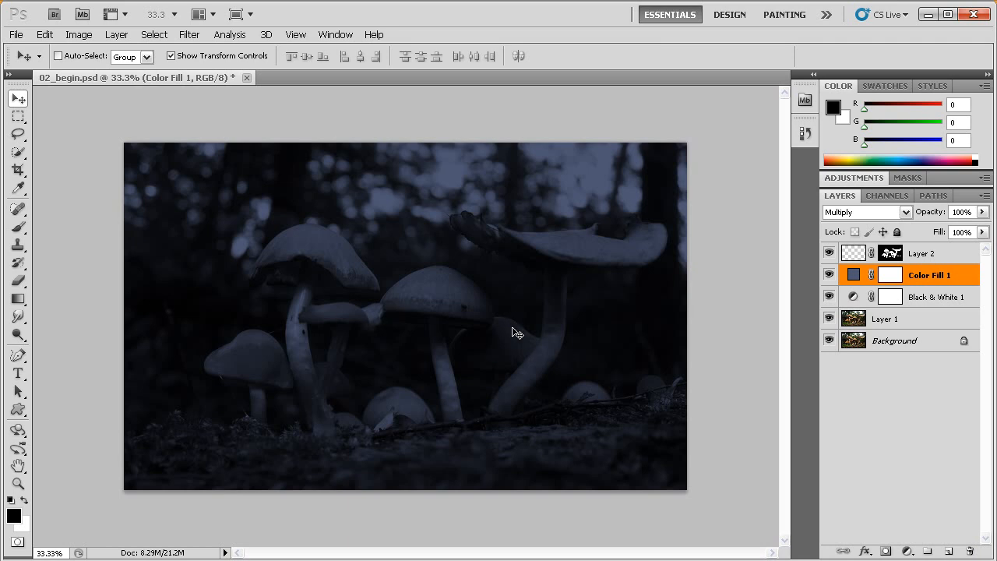